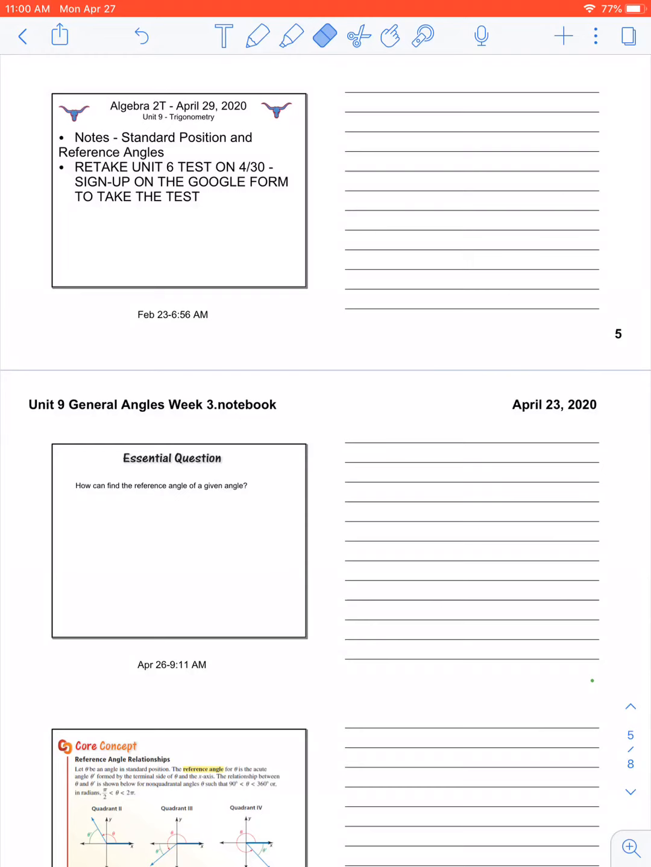
Step: Circle the RETAKE UNIT 6 TEST bullet on the agenda slide in pink highlighter
{"action": "left_click", "coordinate": [291, 36]}
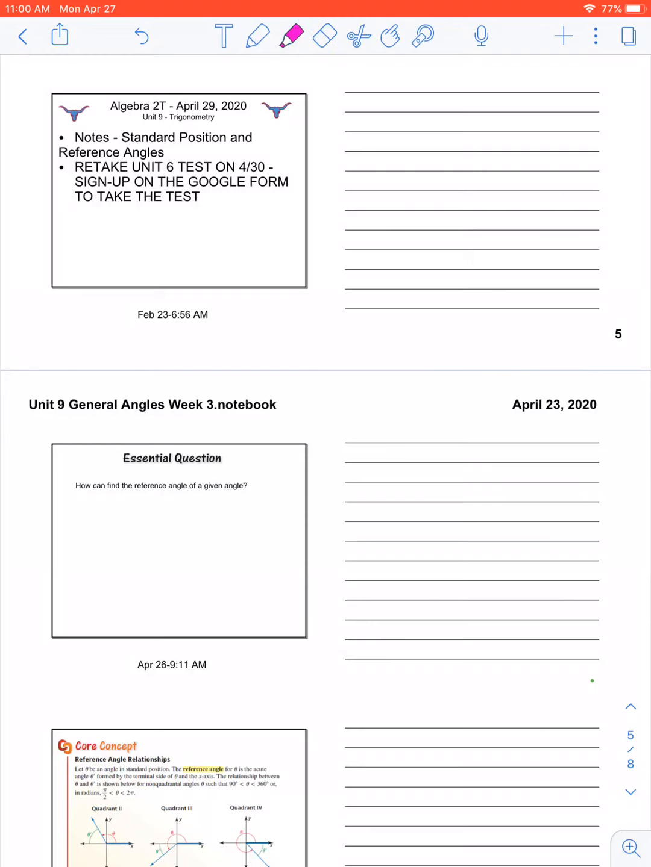
{"action": "left_click_drag", "start_coordinate": [120, 137], "coordinate": [239, 138]}
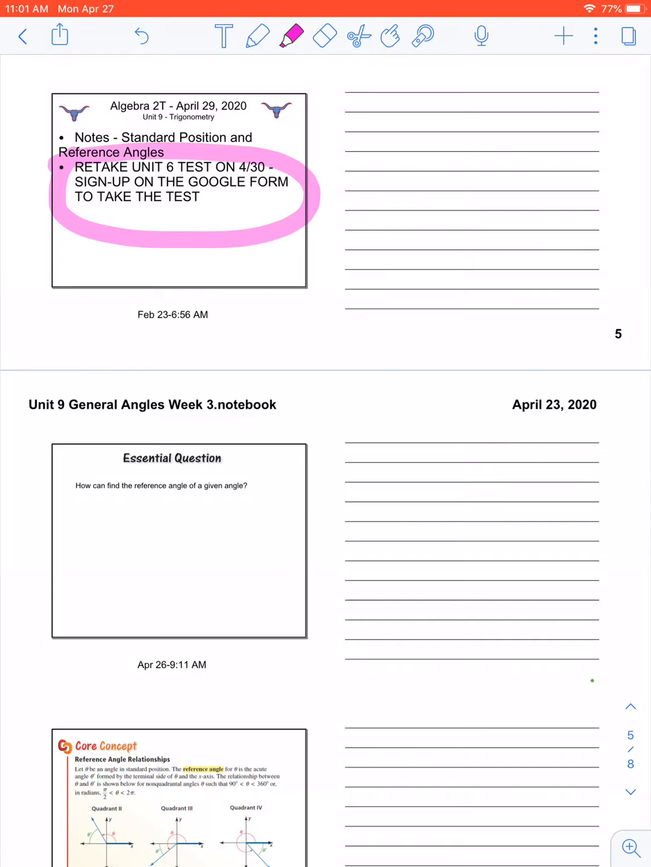
Step: Scroll to the Core Concept slide on reference angle relationships
{"action": "left_click", "coordinate": [140, 37]}
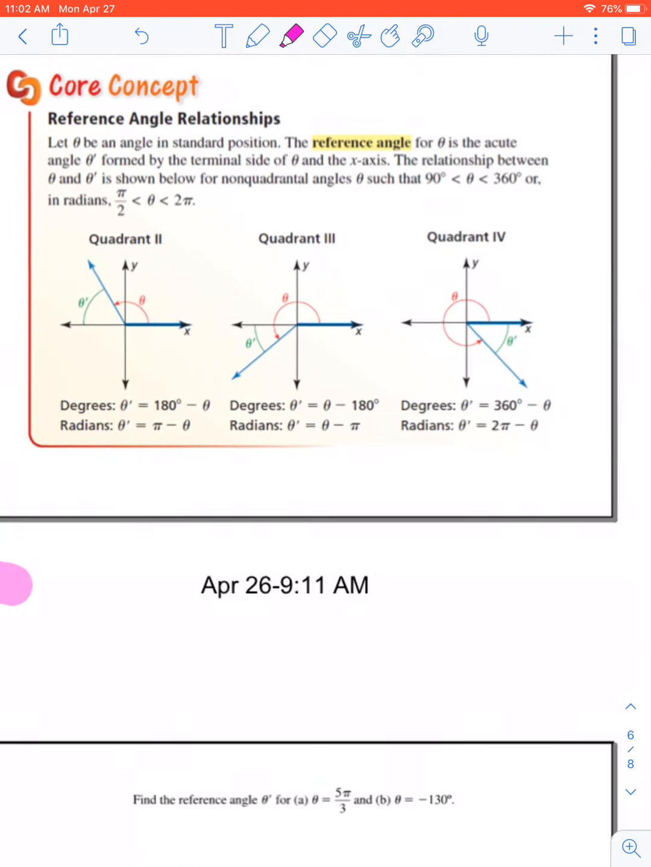
Step: Highlight 'Let θ' and 'the acute' in the reference angle definition in pink
{"action": "scroll", "scroll_direction": "down", "scroll_amount": 3}
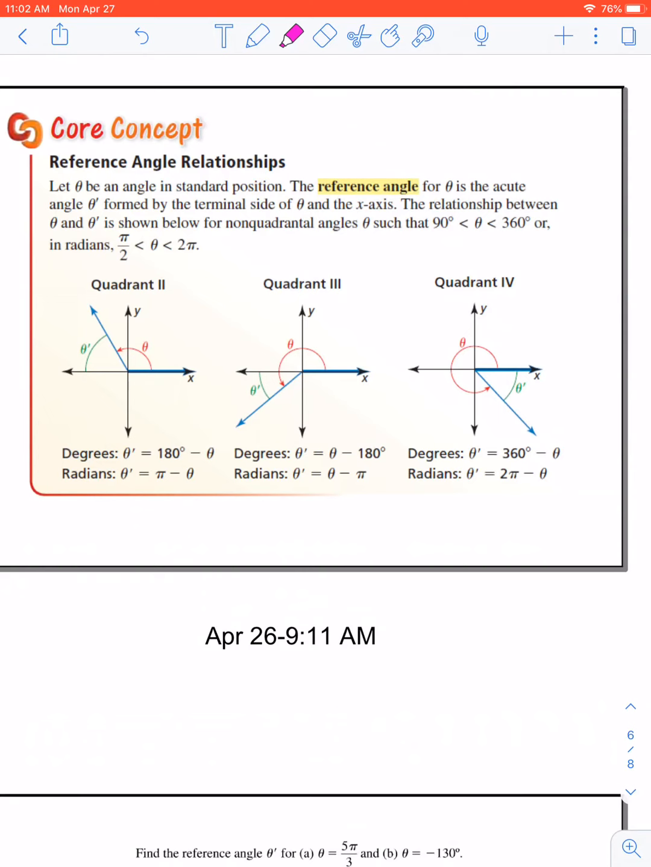
{"action": "left_click", "coordinate": [291, 37]}
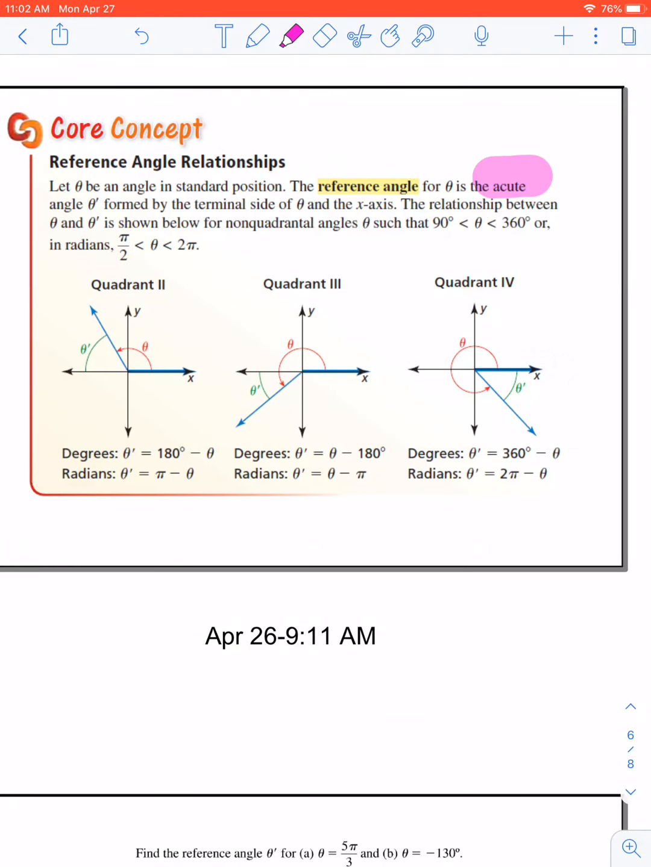
{"action": "left_click_drag", "start_coordinate": [48, 186], "coordinate": [90, 205]}
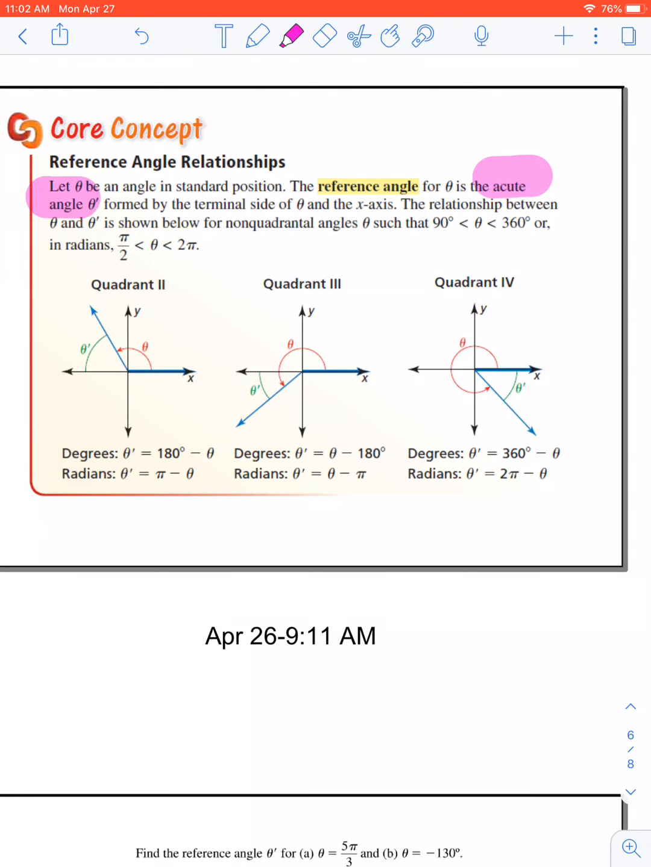
Step: Underline the terminal-side definition in purple and scribble out the radian formulas
{"action": "left_click", "coordinate": [253, 35]}
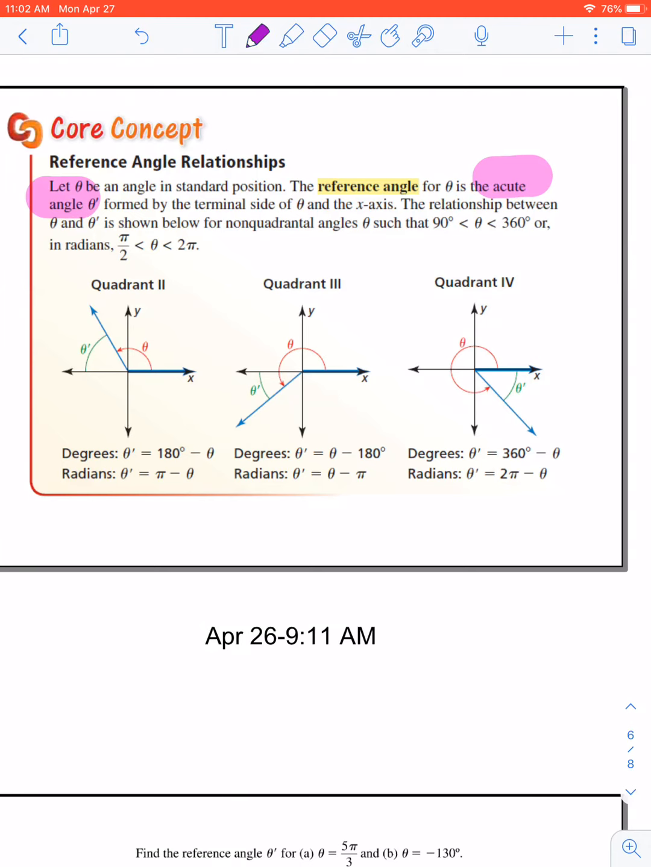
{"action": "left_click_drag", "start_coordinate": [106, 212], "coordinate": [144, 212]}
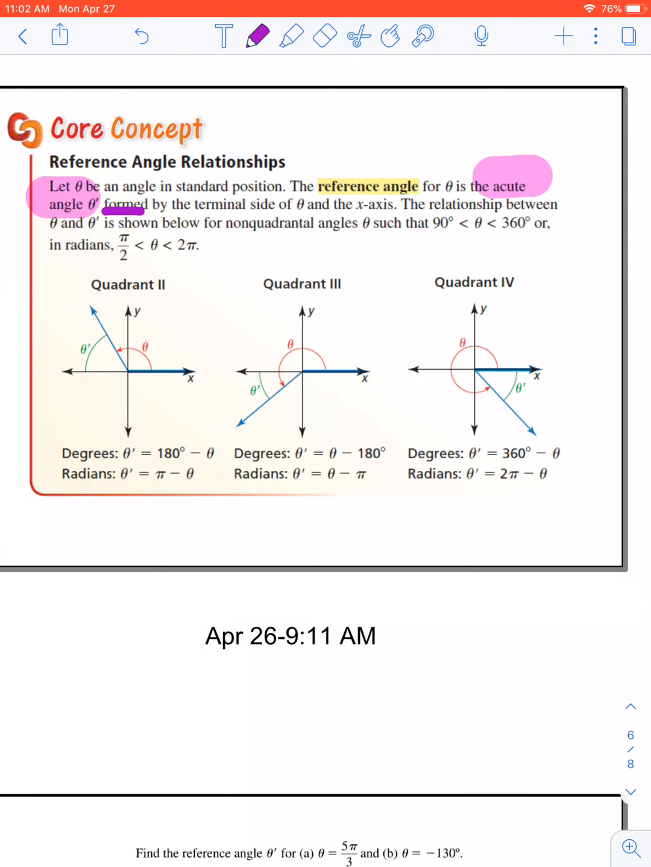
{"action": "left_click_drag", "start_coordinate": [103, 211], "coordinate": [376, 211]}
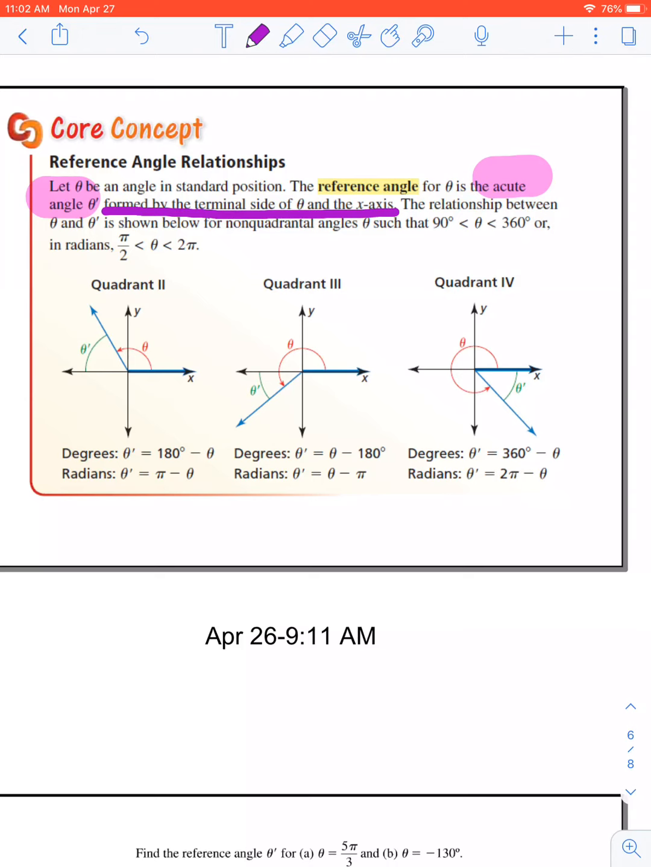
{"action": "left_click_drag", "start_coordinate": [66, 247], "coordinate": [205, 247]}
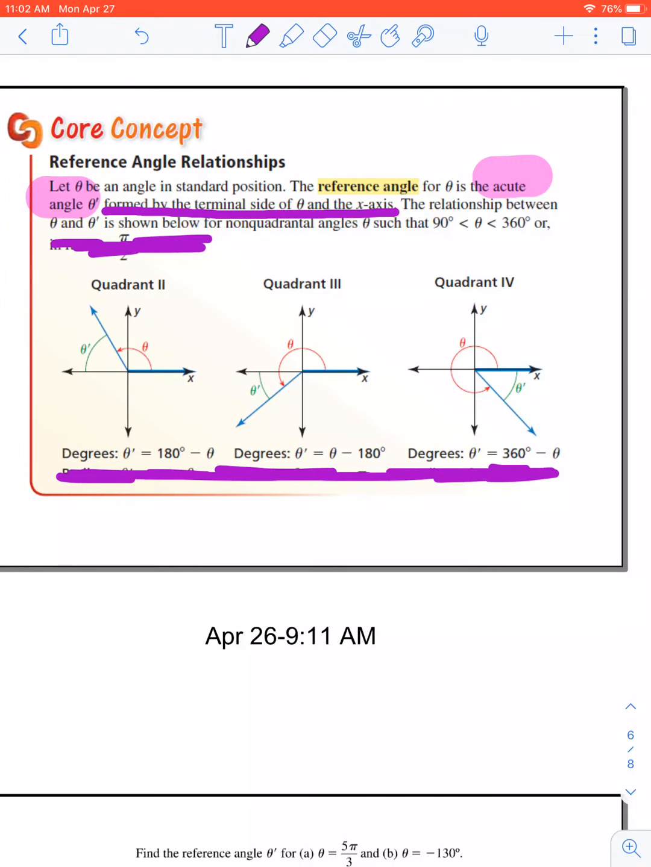
{"action": "left_click", "coordinate": [289, 36]}
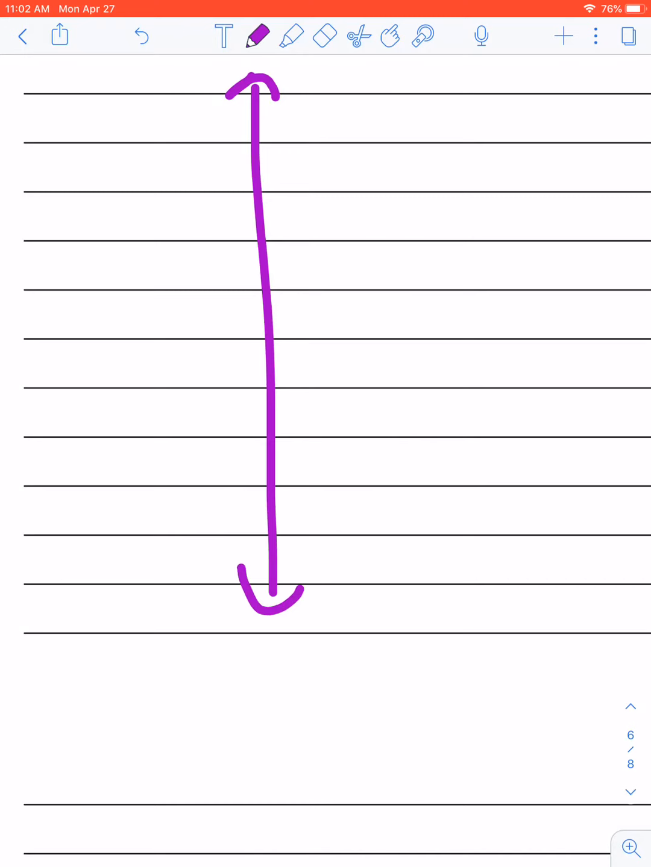
Step: Draw purple coordinate axes with arrowheads and degree labels including 270° and 360°
{"action": "left_click_drag", "start_coordinate": [42, 374], "coordinate": [524, 325]}
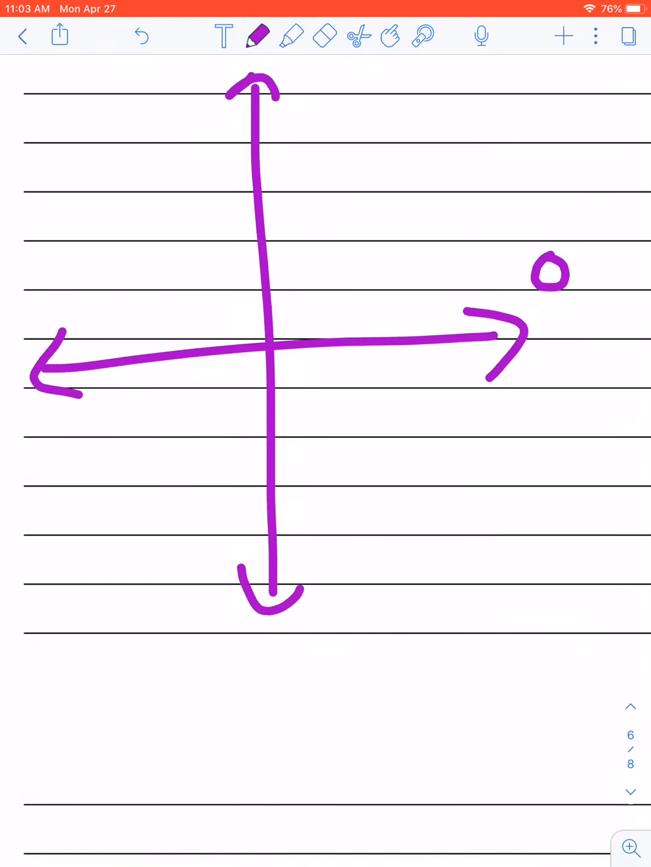
{"action": "left_click_drag", "start_coordinate": [313, 66], "coordinate": [325, 121]}
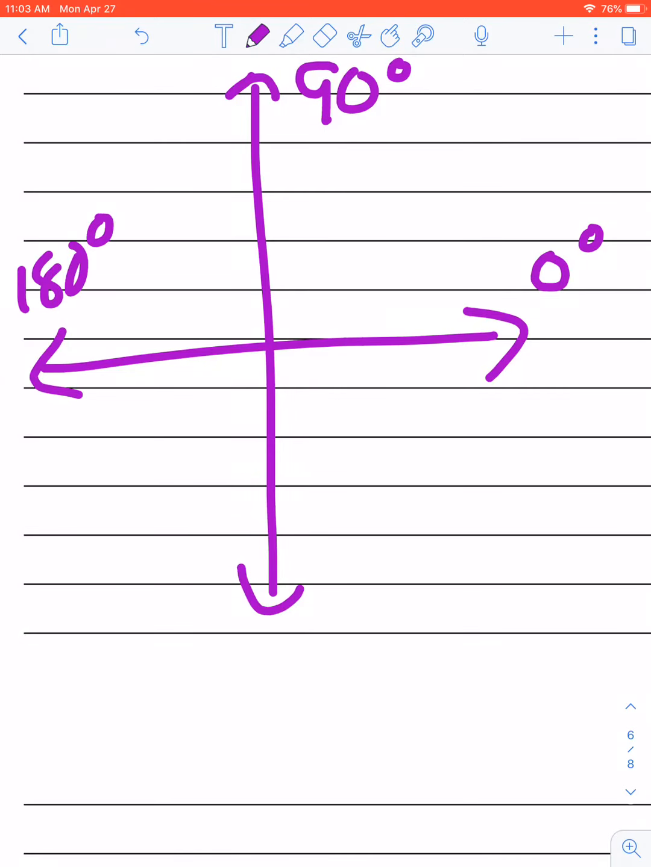
{"action": "type", "text": "270"}
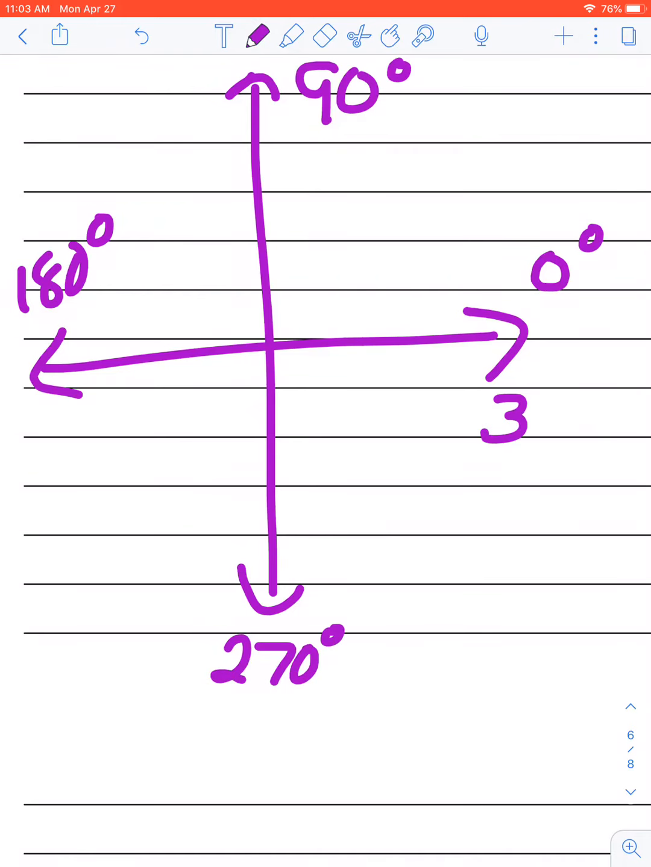
{"action": "type", "text": "360°"}
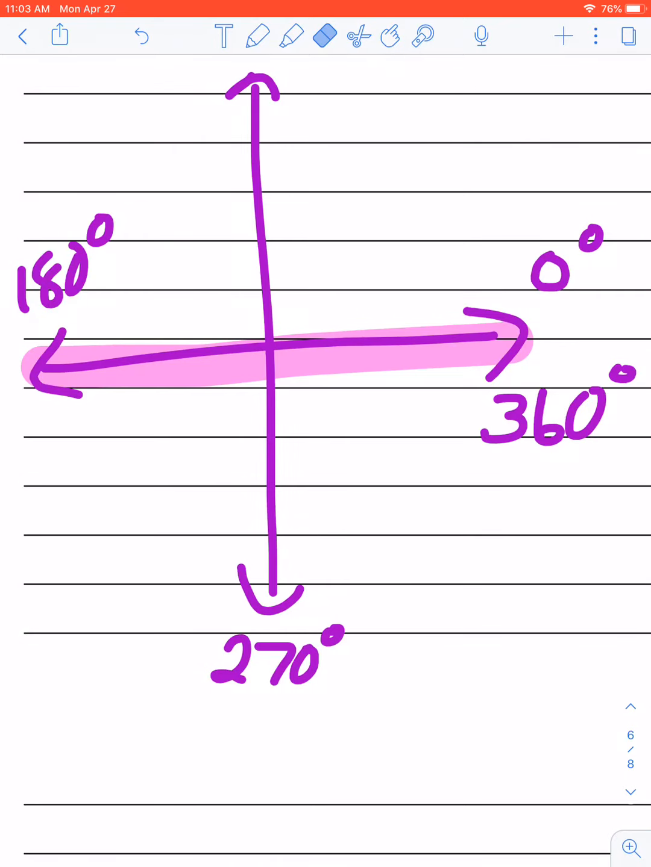
Step: Erase the 270° label and highlight the horizontal axis near 180° in pink
{"action": "left_click", "coordinate": [321, 37]}
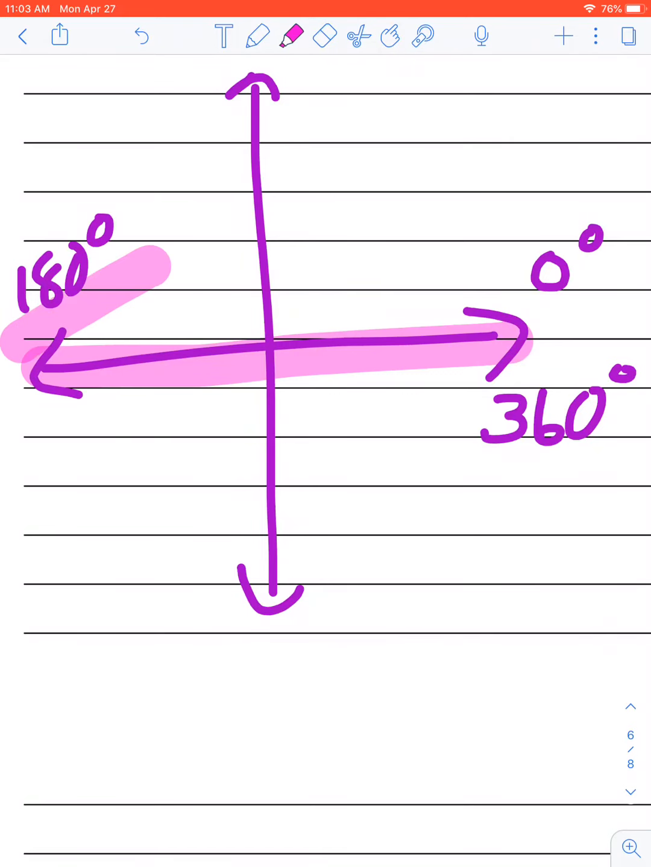
{"action": "left_click_drag", "start_coordinate": [542, 338], "coordinate": [614, 470]}
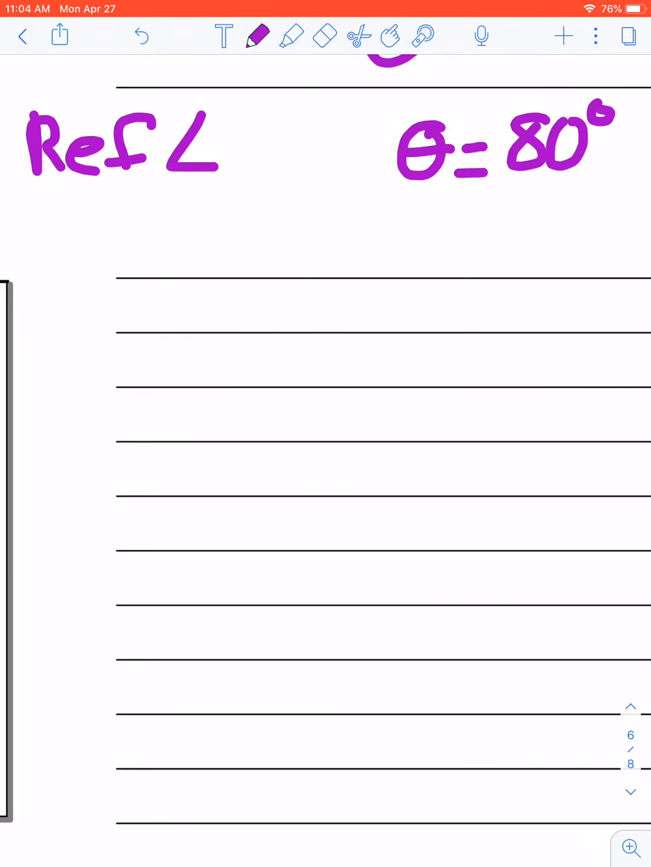
Step: Draw axes for the θ = 80° example and the 80° angle sides and arc in red
{"action": "left_click_drag", "start_coordinate": [241, 366], "coordinate": [90, 367]}
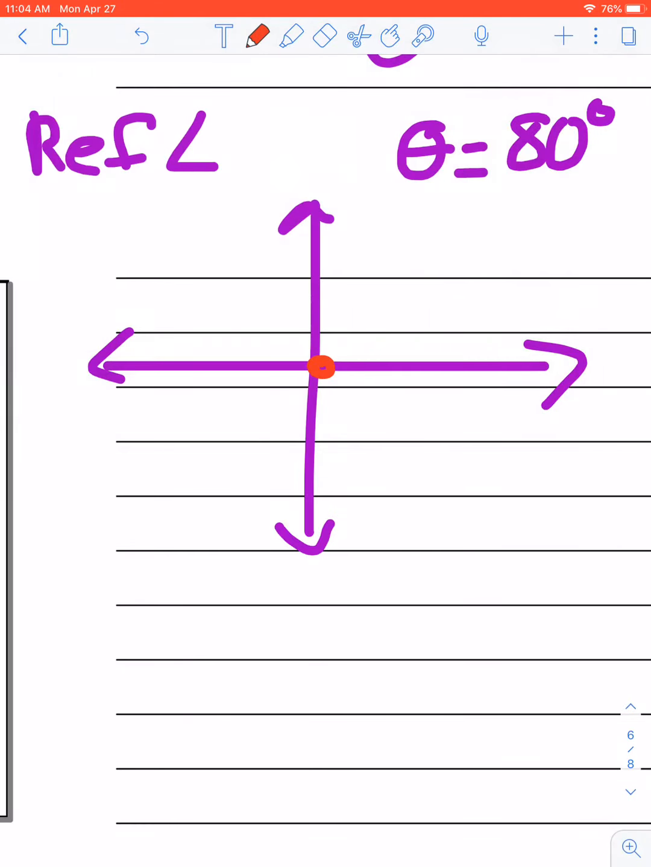
{"action": "left_click_drag", "start_coordinate": [326, 369], "coordinate": [380, 369]}
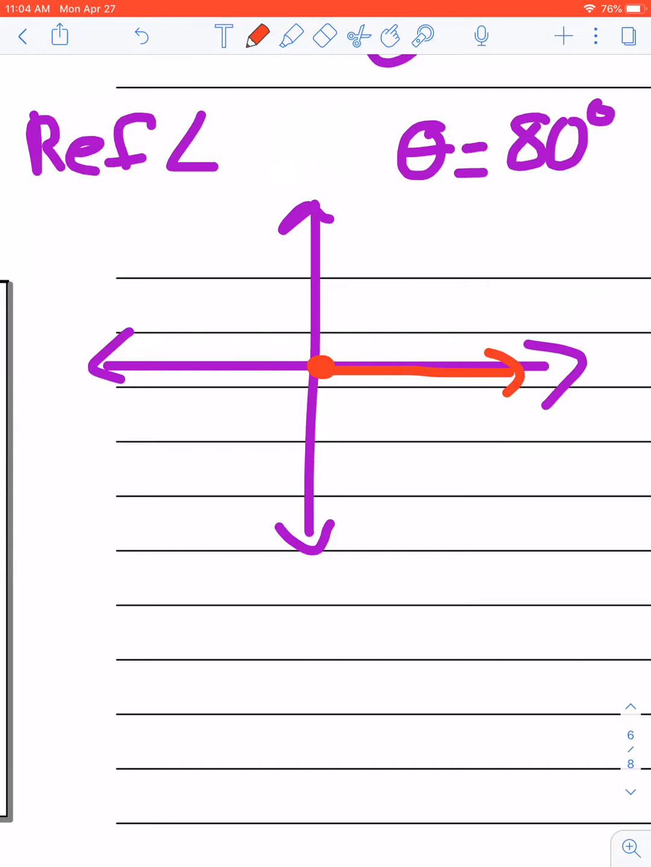
{"action": "left_click_drag", "start_coordinate": [319, 373], "coordinate": [352, 235]}
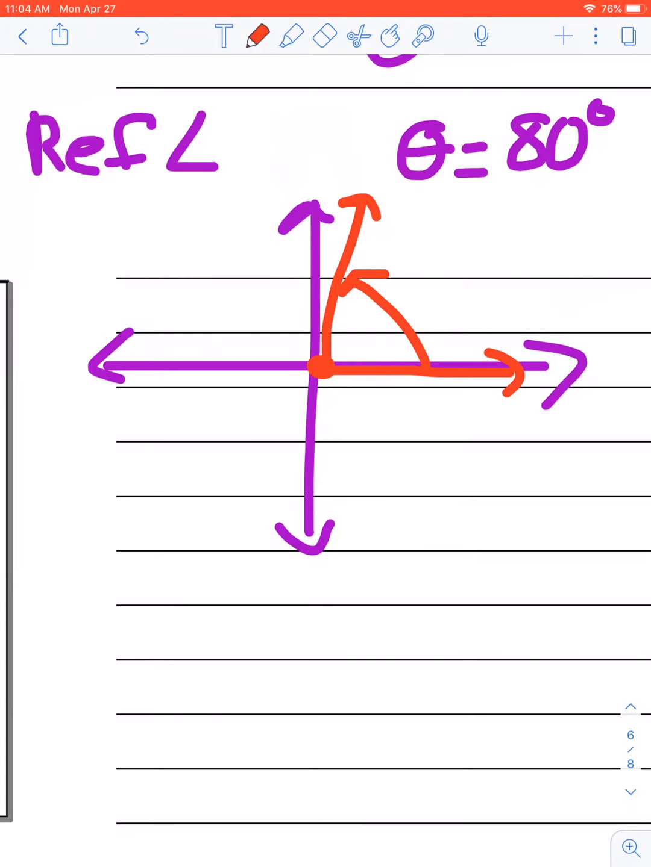
Step: Highlight the angle's sides in yellow and mark the reference angle '=80°' in orange
{"action": "left_click", "coordinate": [292, 36]}
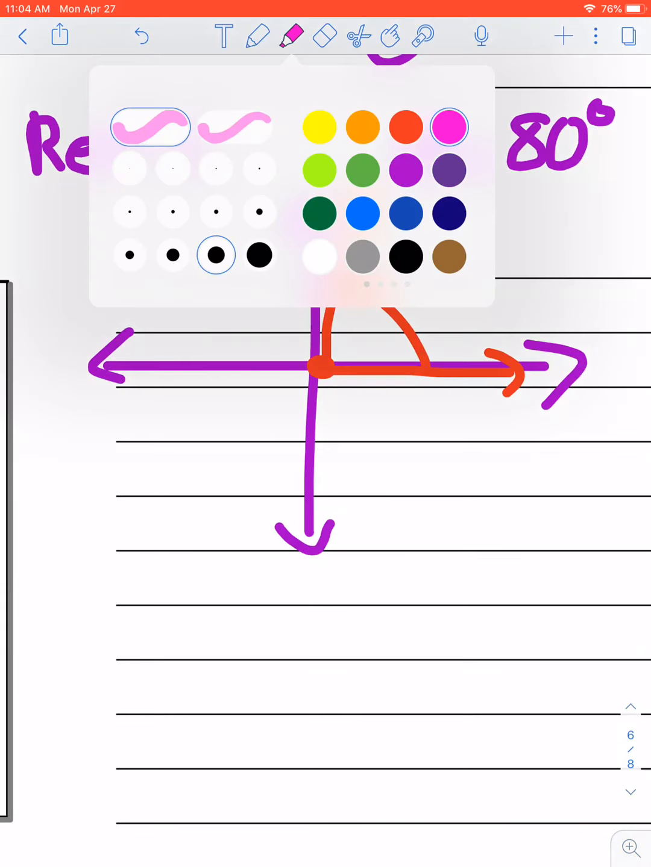
{"action": "left_click", "coordinate": [292, 36]}
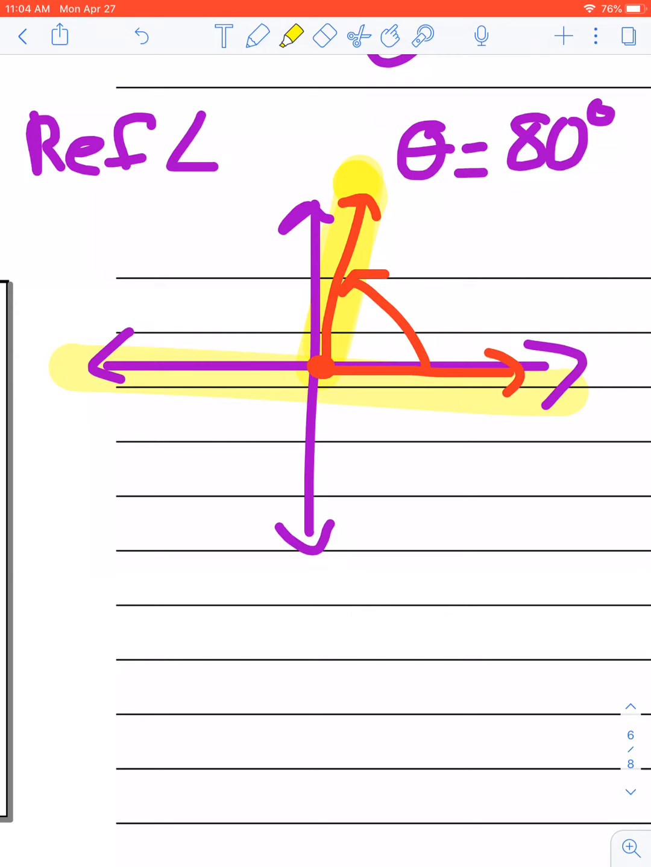
{"action": "left_click", "coordinate": [257, 36]}
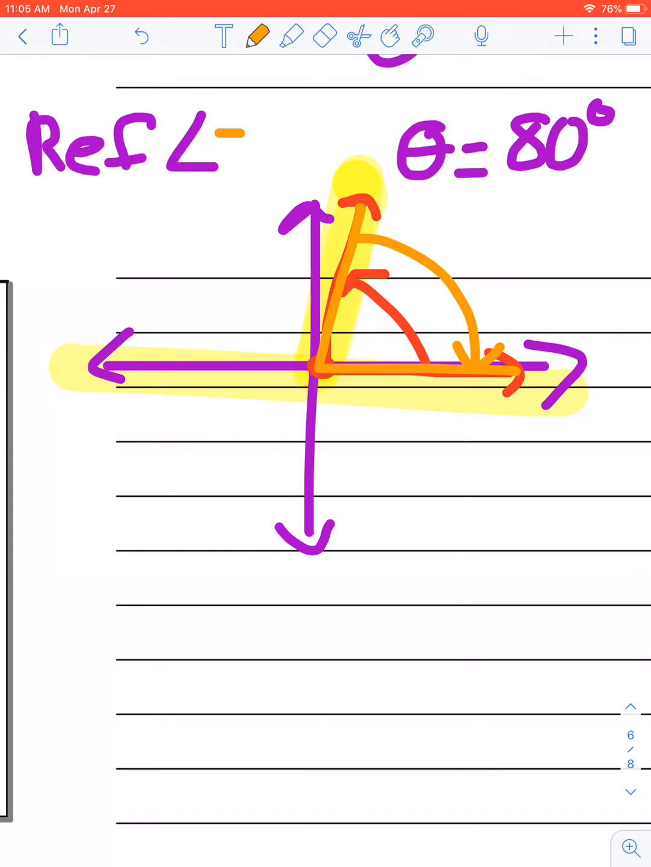
{"action": "type", "text": "=80°"}
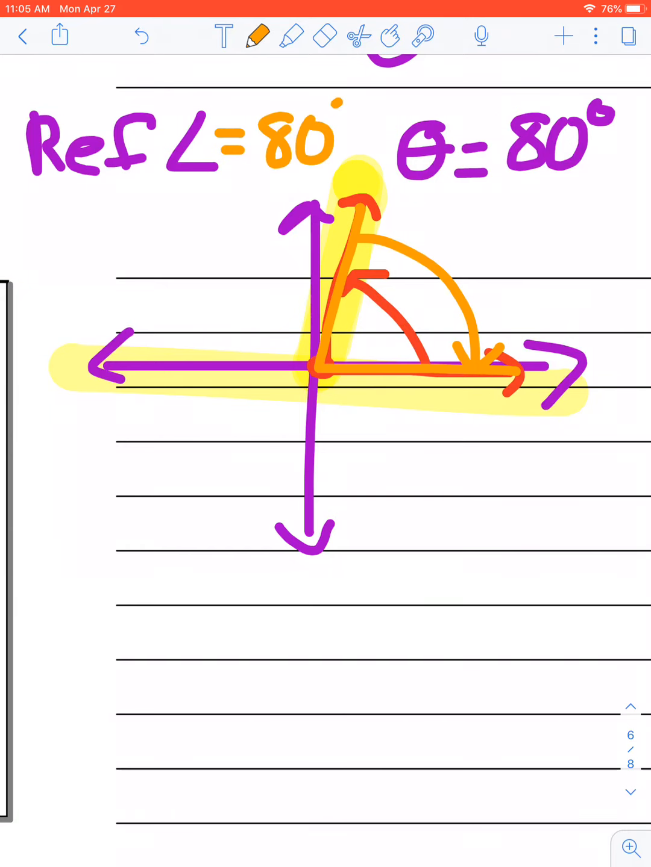
Step: Number the quadrants I to IV in orange around the axes
{"action": "left_click", "coordinate": [337, 111]}
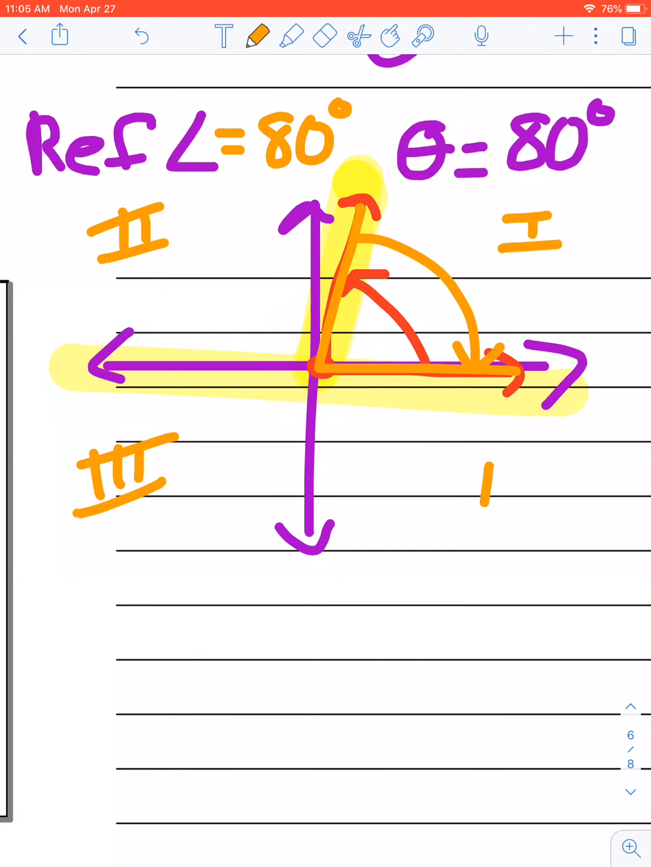
{"action": "left_click_drag", "start_coordinate": [464, 488], "coordinate": [578, 487]}
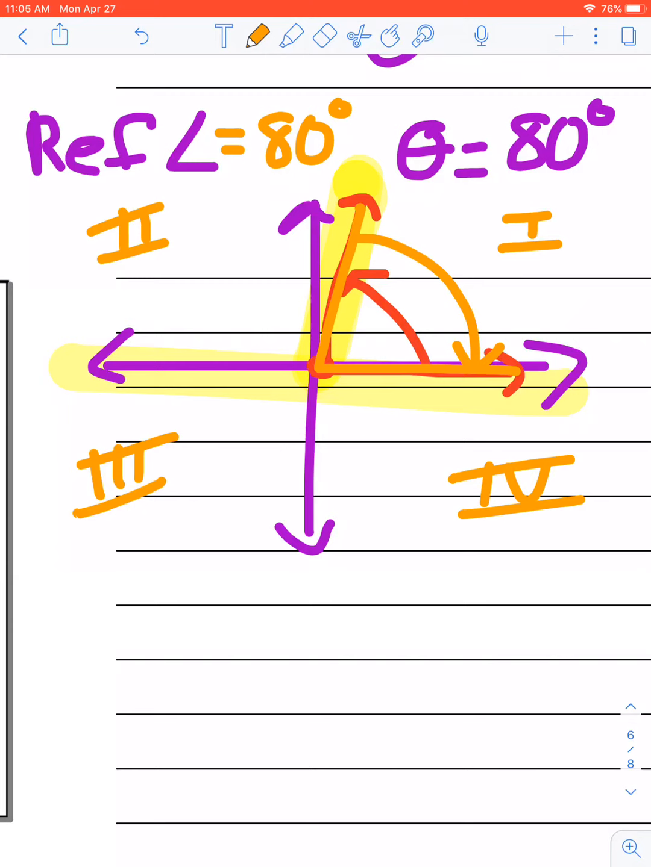
{"action": "scroll", "scroll_direction": "down", "scroll_amount": 3}
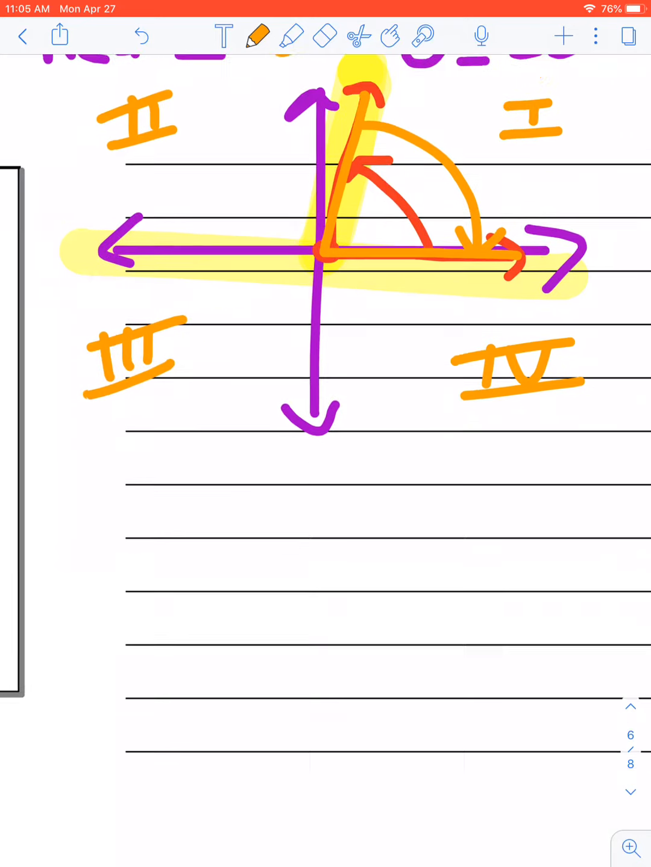
Step: Move below the 80° example and start a new 'Ref ∠' heading in green ink
{"action": "scroll", "scroll_direction": "down", "scroll_amount": 3}
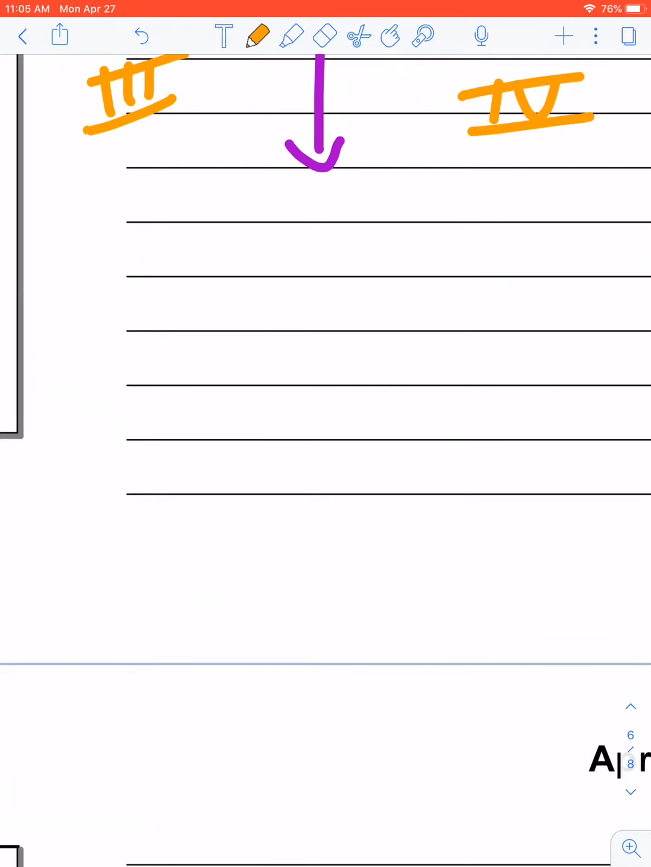
{"action": "left_click", "coordinate": [258, 37]}
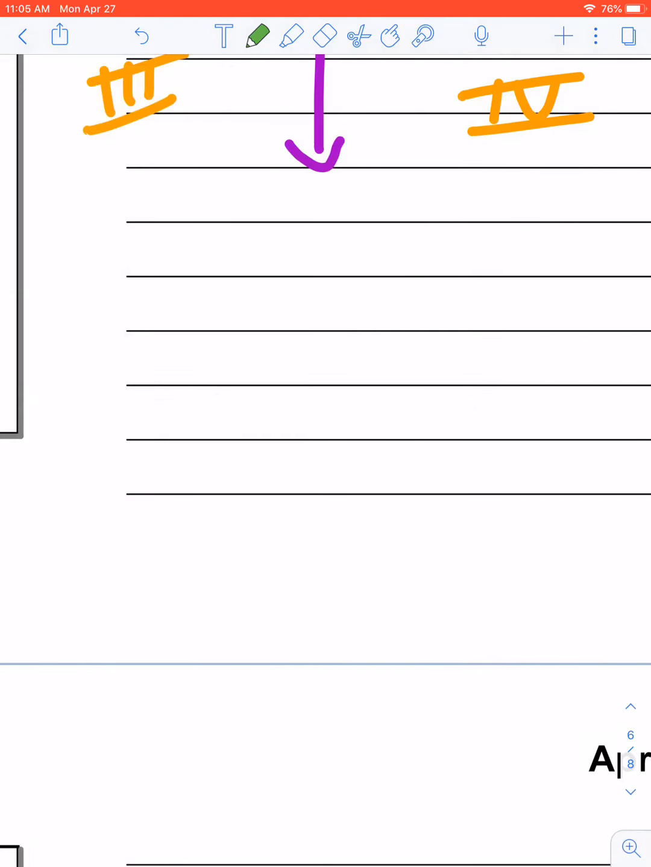
{"action": "left_click_drag", "start_coordinate": [48, 253], "coordinate": [163, 253]}
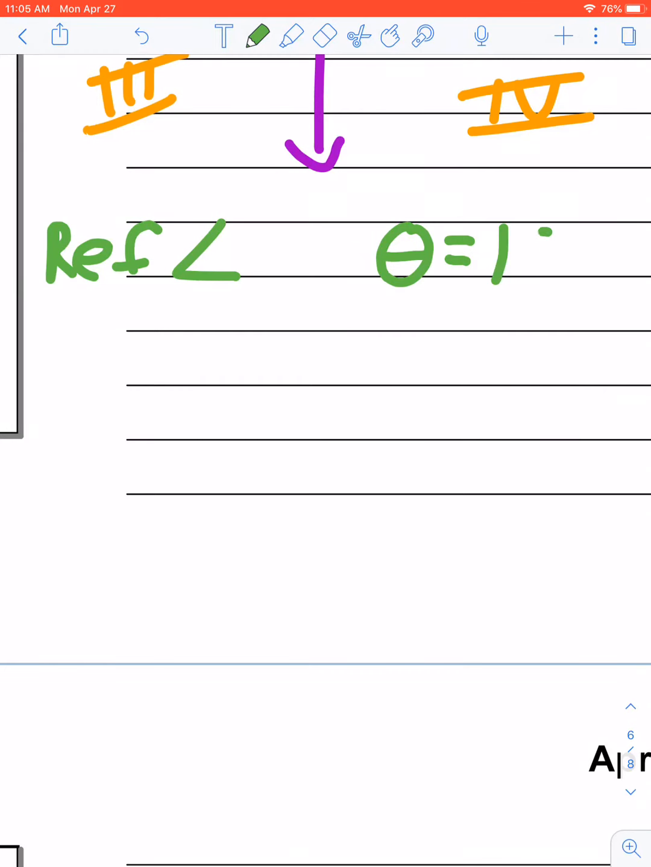
Step: Write θ = 150° in green and draw coordinate axes with arrowheads beneath it
{"action": "type", "text": "5°"}
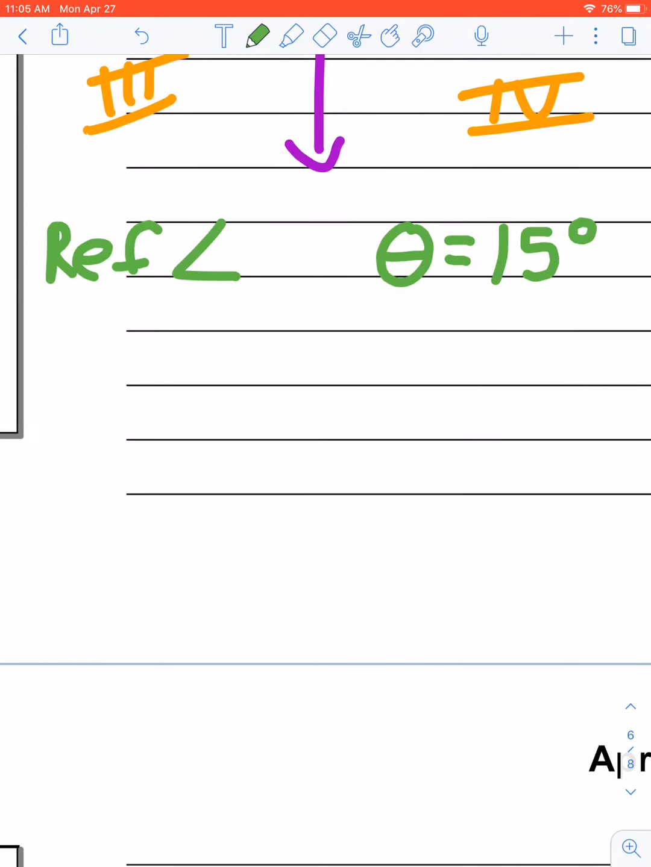
{"action": "type", "text": "0"}
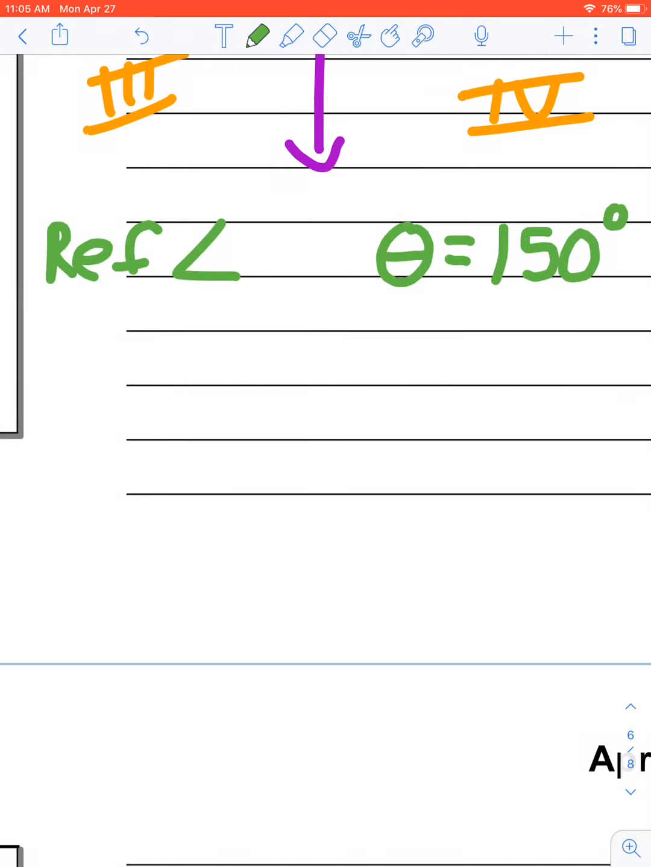
{"action": "left_click_drag", "start_coordinate": [243, 431], "coordinate": [96, 431]}
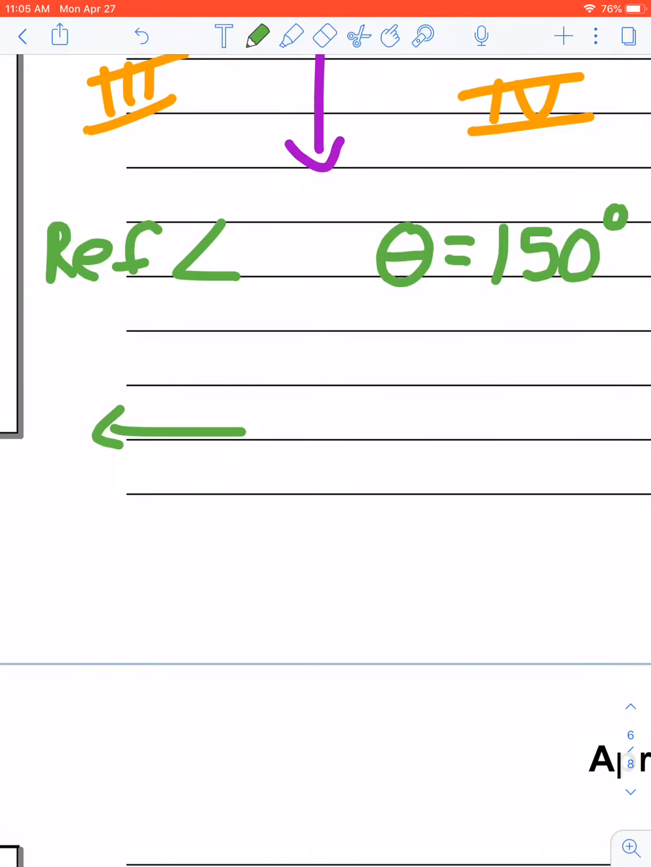
{"action": "left_click_drag", "start_coordinate": [314, 295], "coordinate": [313, 584]}
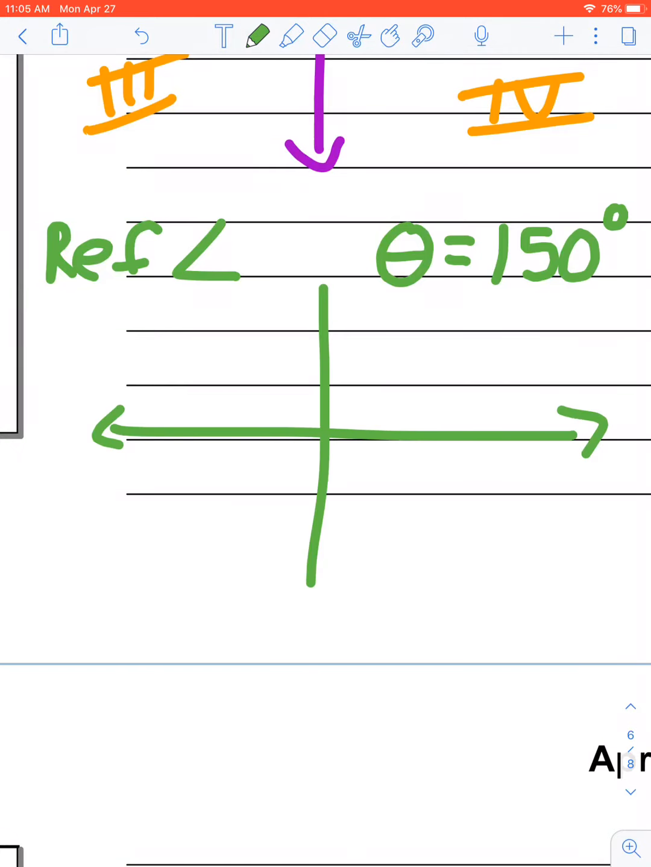
{"action": "left_click_drag", "start_coordinate": [313, 584], "coordinate": [313, 295]}
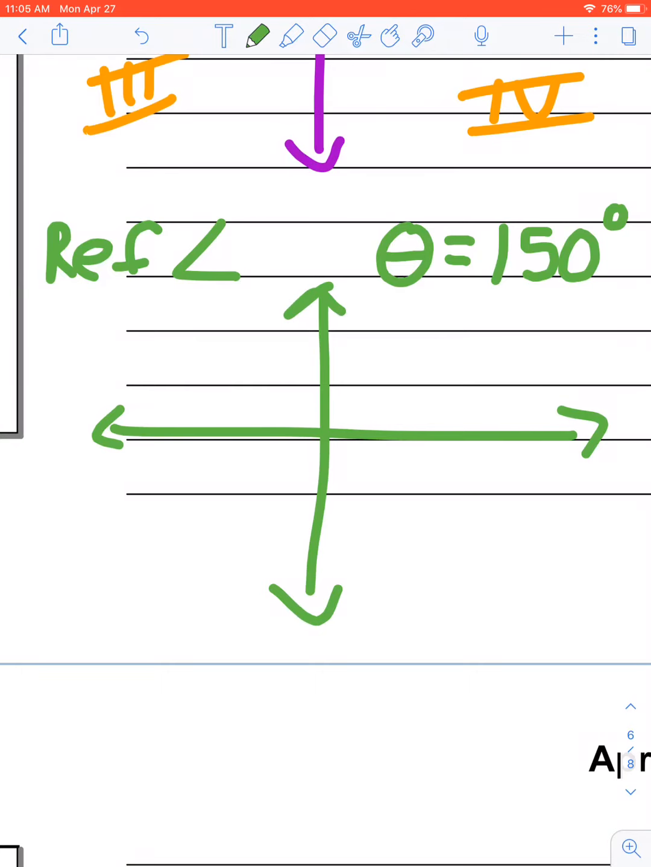
{"action": "left_click", "coordinate": [258, 36]}
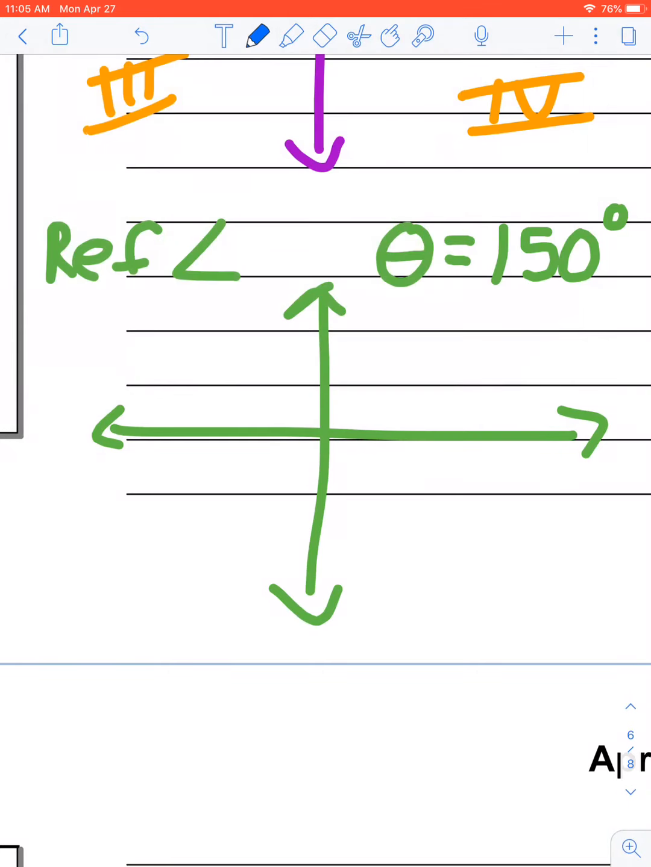
Step: Draw the 150° angle and arc in blue and highlight its x-axis and terminal side in yellow
{"action": "left_click_drag", "start_coordinate": [325, 440], "coordinate": [524, 439]}
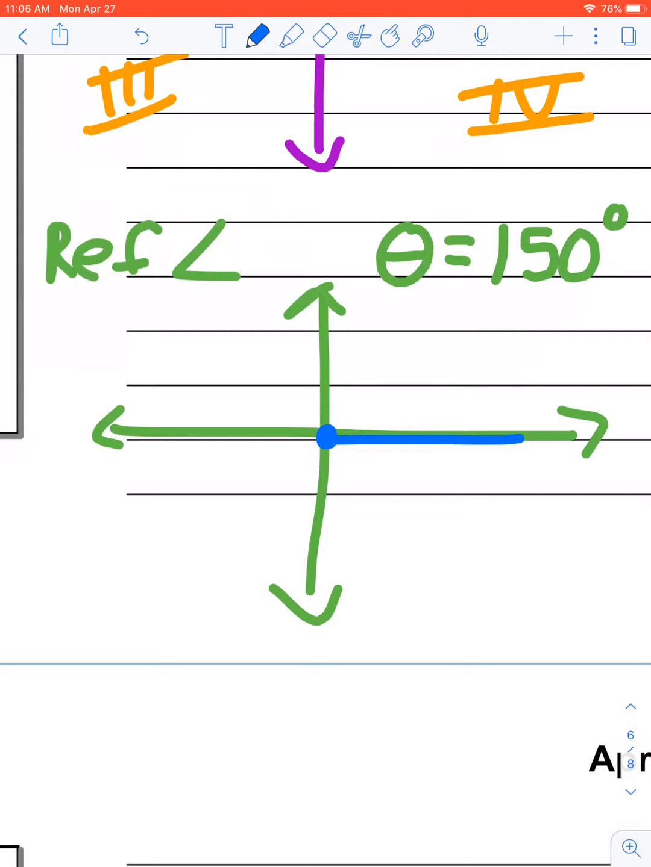
{"action": "left_click_drag", "start_coordinate": [524, 434], "coordinate": [542, 440]}
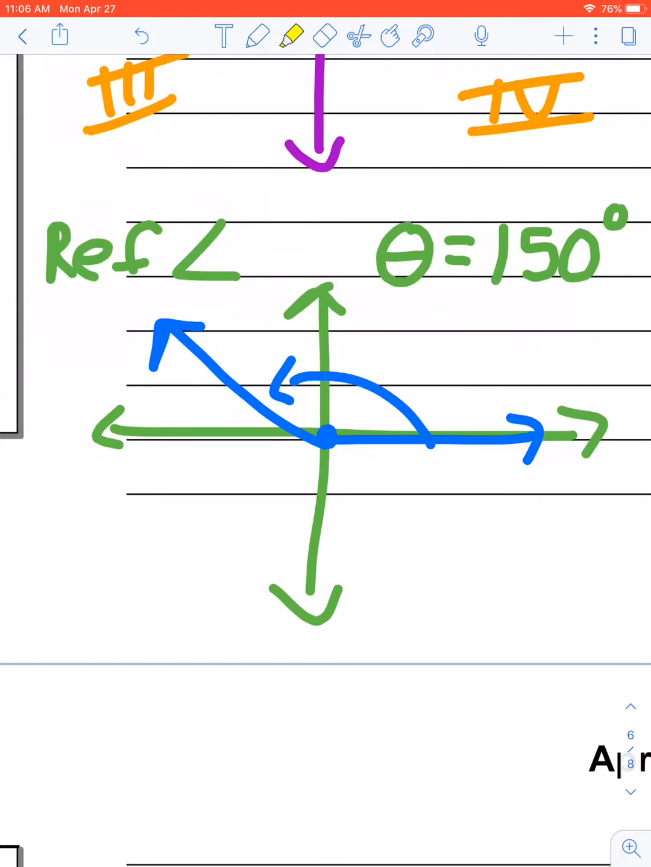
{"action": "left_click_drag", "start_coordinate": [91, 439], "coordinate": [585, 440]}
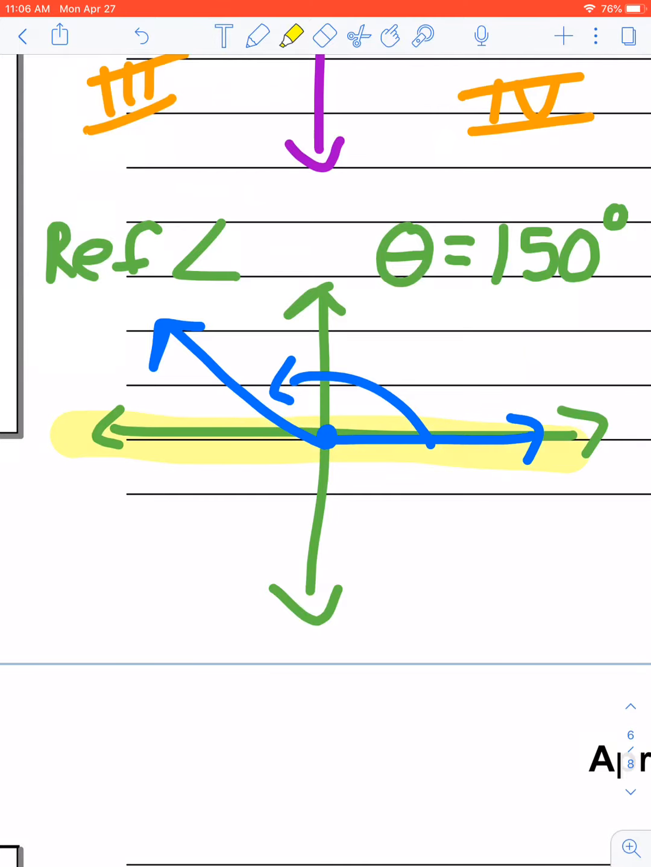
{"action": "left_click_drag", "start_coordinate": [325, 434], "coordinate": [163, 325]}
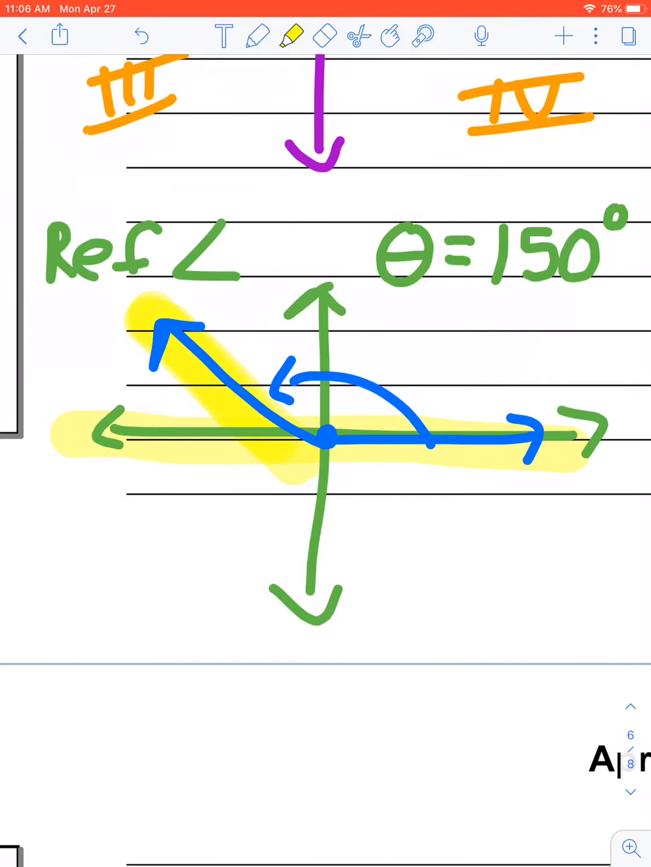
Step: Mark the reference angle arc in red and label it 30°
{"action": "left_click", "coordinate": [255, 36]}
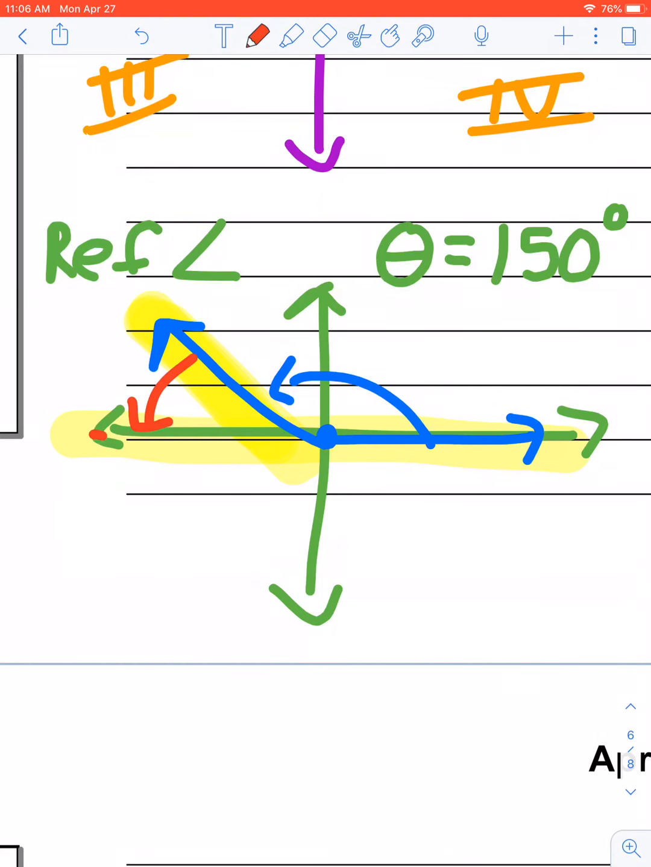
{"action": "left_click_drag", "start_coordinate": [325, 443], "coordinate": [162, 325]}
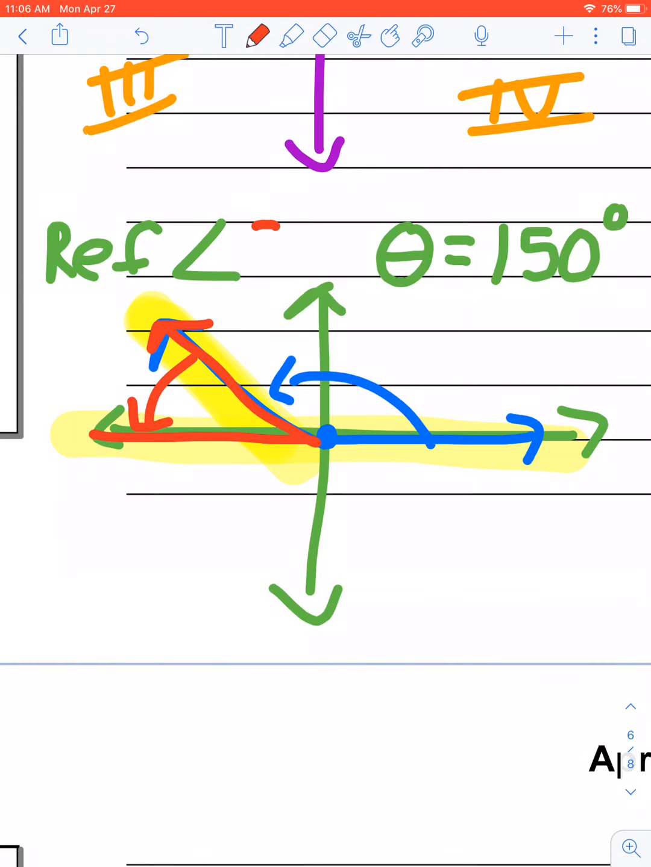
{"action": "type", "text": "30°"}
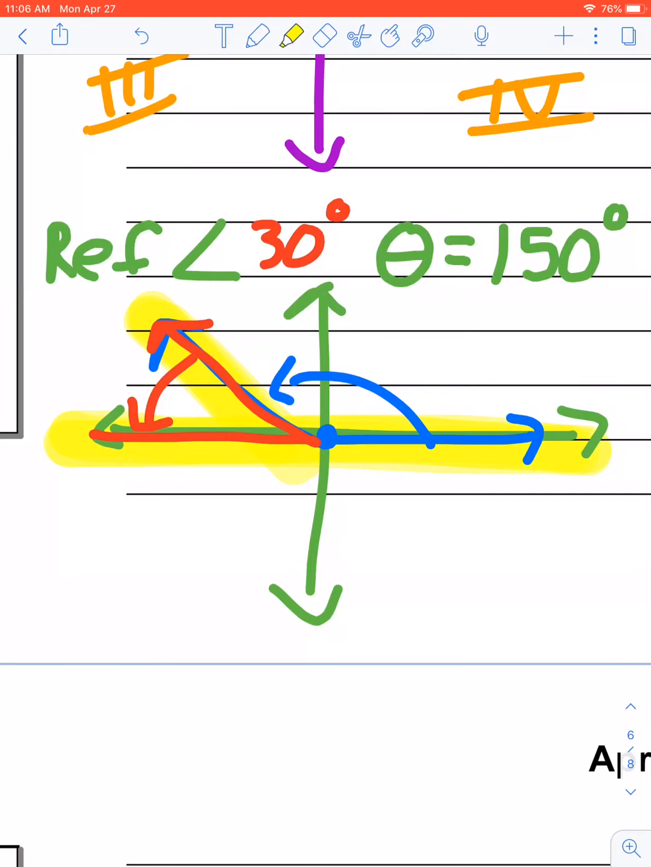
Step: On the −130° problem page, write 'Ref ∠s always positive' in blue pen
{"action": "scroll", "scroll_direction": "down", "scroll_amount": 3}
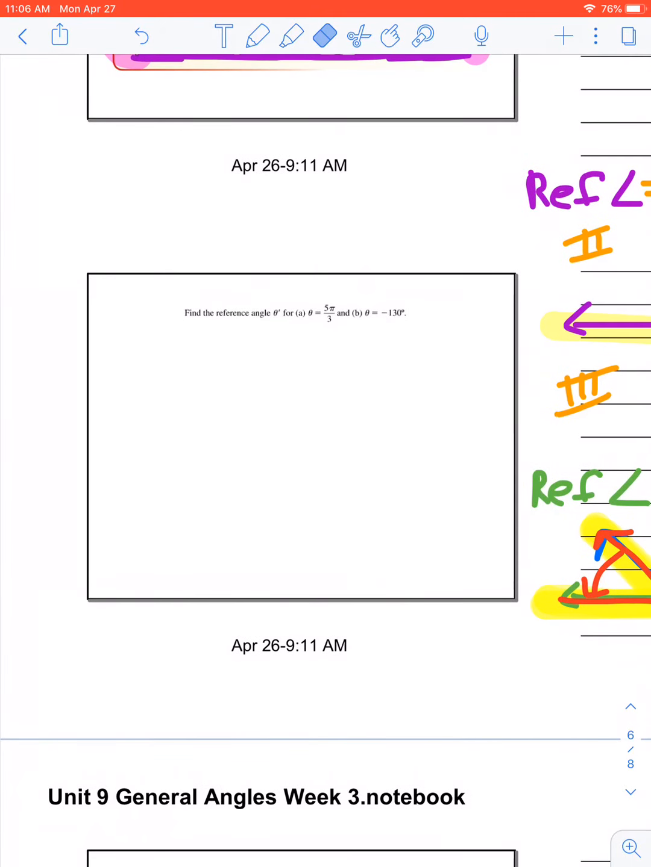
{"action": "left_click", "coordinate": [256, 35]}
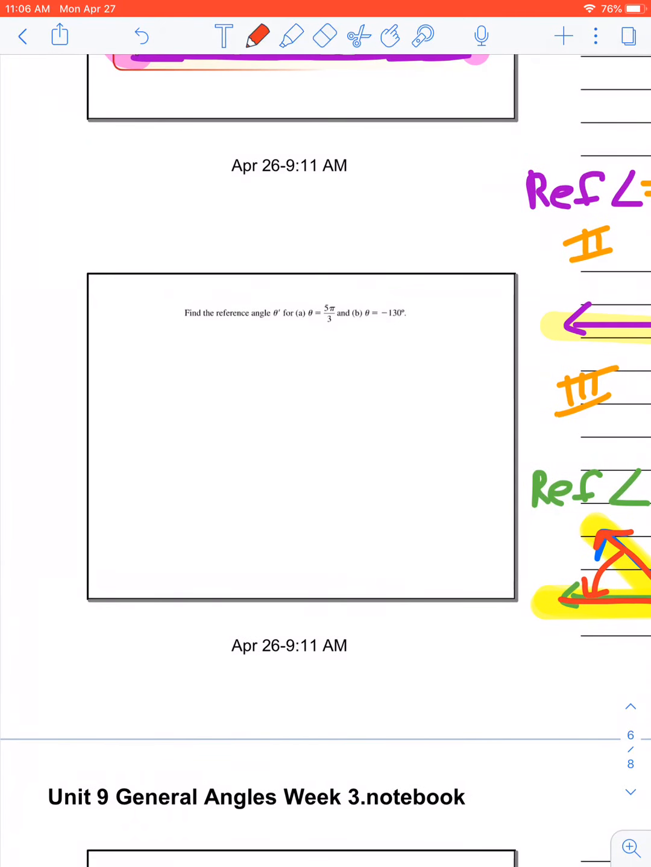
{"action": "left_click", "coordinate": [258, 36]}
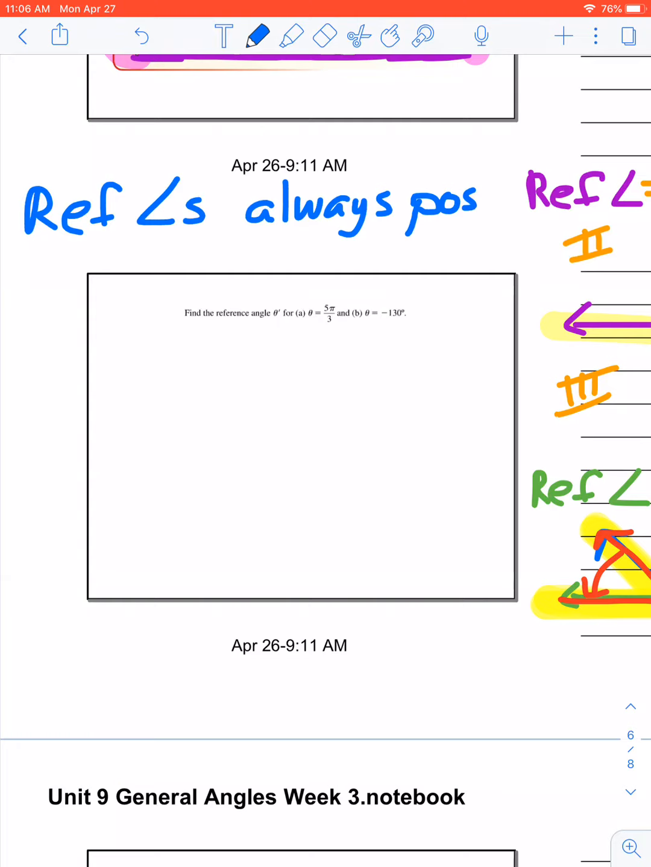
{"action": "left_click_drag", "start_coordinate": [488, 205], "coordinate": [530, 229]}
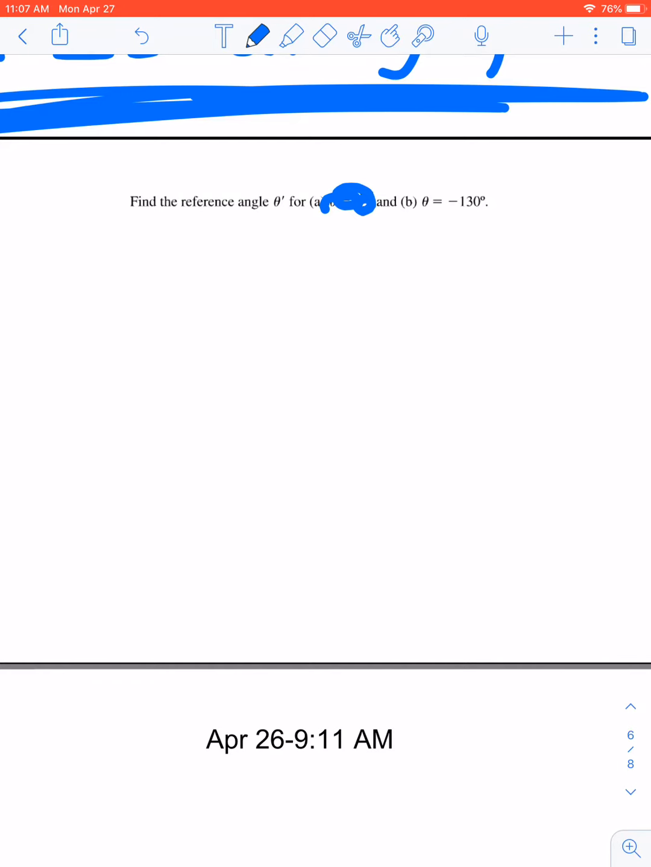
Step: Draw blue axes, then in red the initial side, clockwise arc and −130° terminal side into quadrant III
{"action": "left_click_drag", "start_coordinate": [298, 355], "coordinate": [41, 371]}
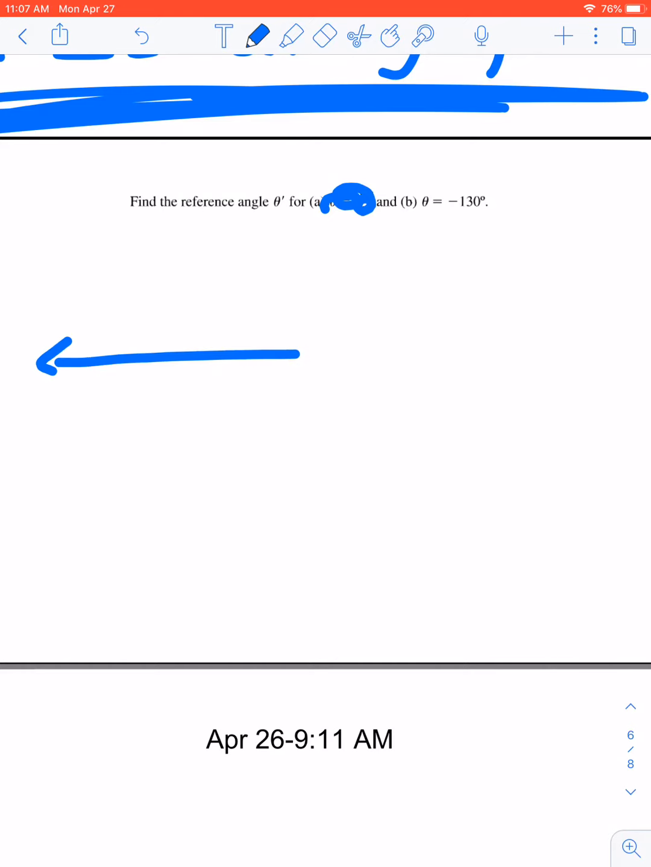
{"action": "left_click_drag", "start_coordinate": [199, 229], "coordinate": [198, 512]}
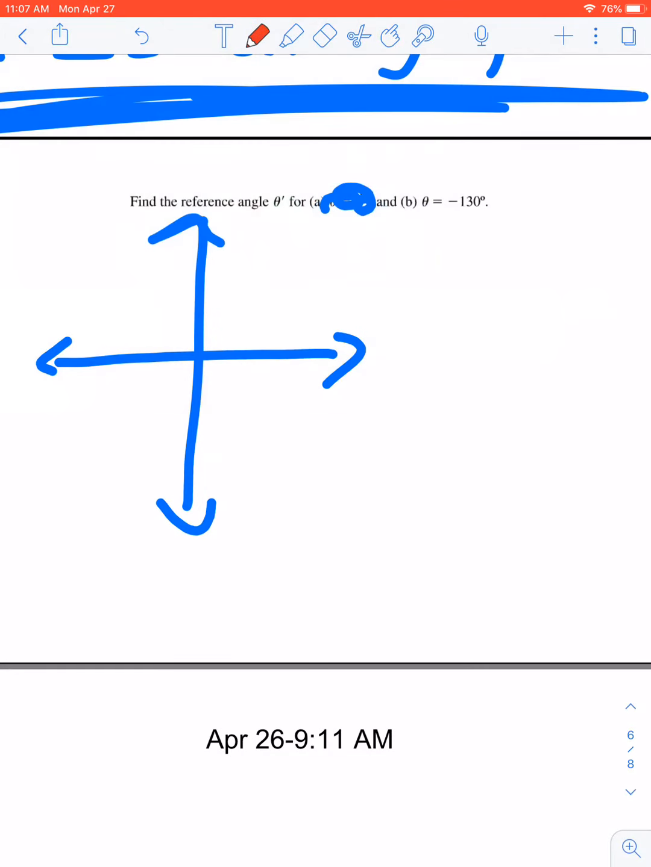
{"action": "left_click_drag", "start_coordinate": [192, 359], "coordinate": [319, 359]}
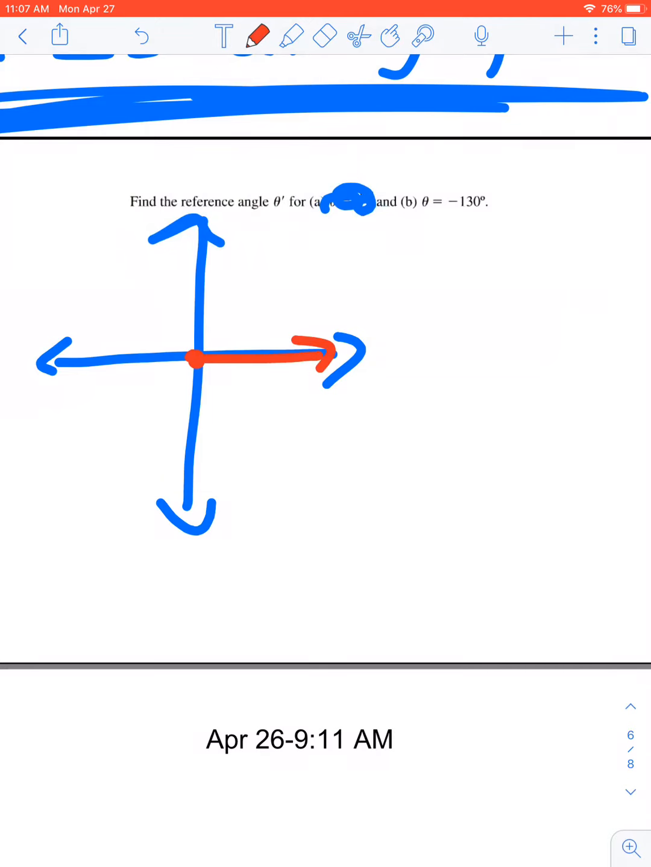
{"action": "left_click_drag", "start_coordinate": [283, 392], "coordinate": [229, 439]}
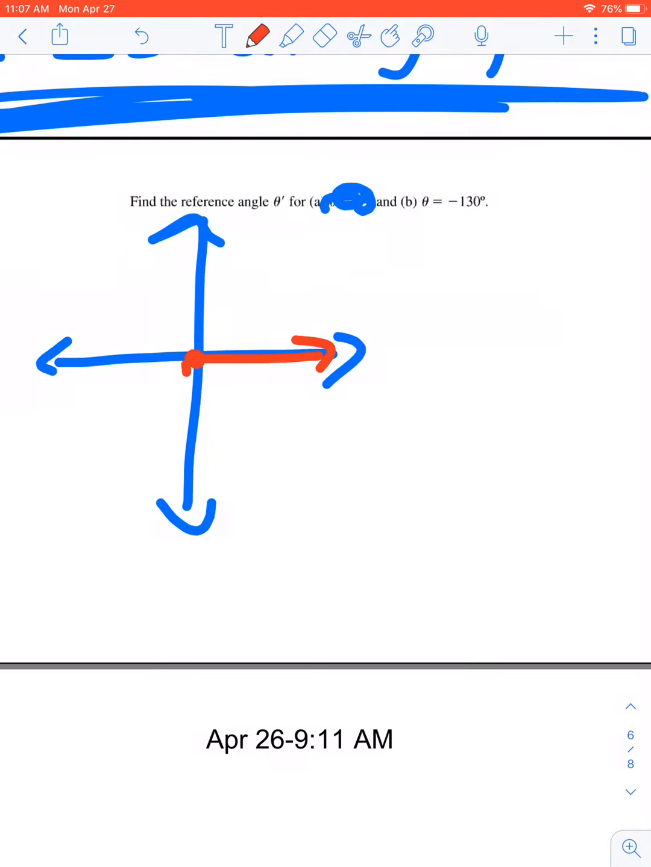
{"action": "left_click_drag", "start_coordinate": [193, 361], "coordinate": [102, 506]}
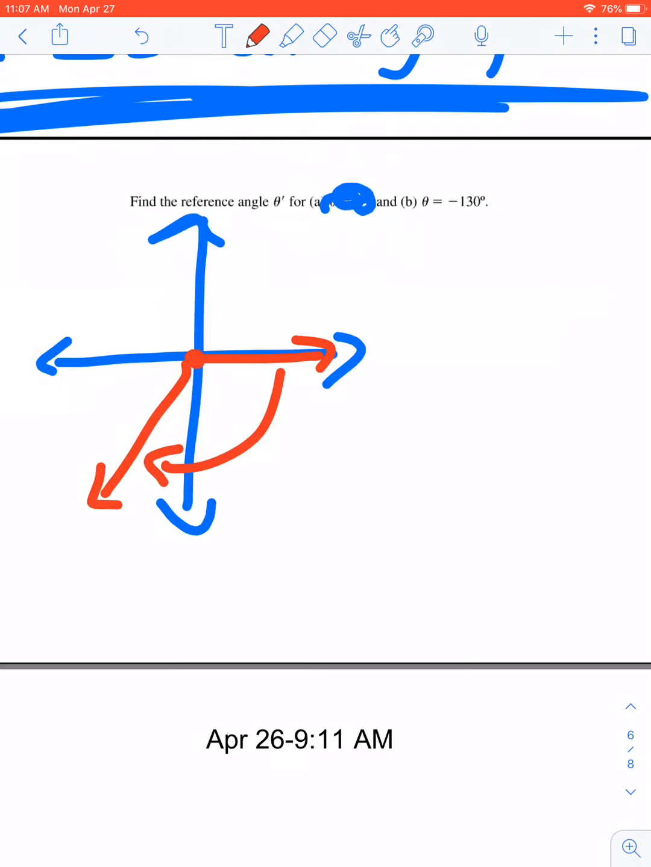
Step: Highlight the x-axis and terminal side green, then write and circle 'Ref∠=50°' in orange
{"action": "left_click", "coordinate": [292, 36]}
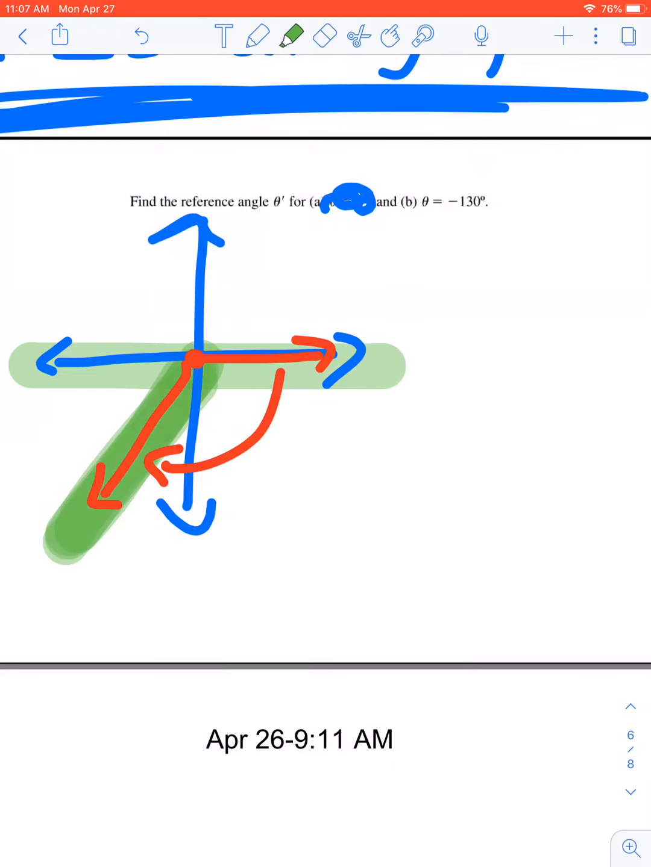
{"action": "left_click", "coordinate": [256, 36]}
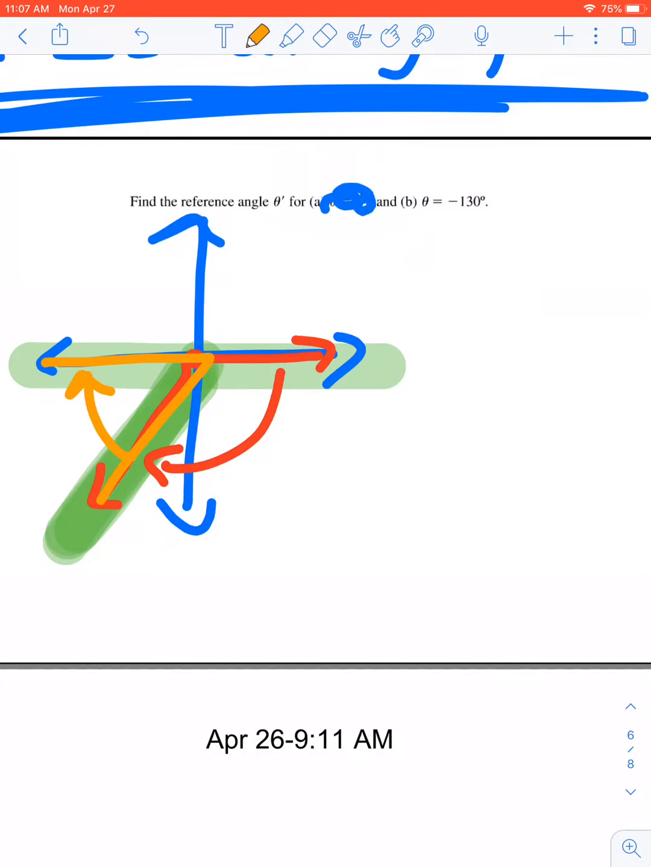
{"action": "left_click_drag", "start_coordinate": [319, 480], "coordinate": [318, 526]}
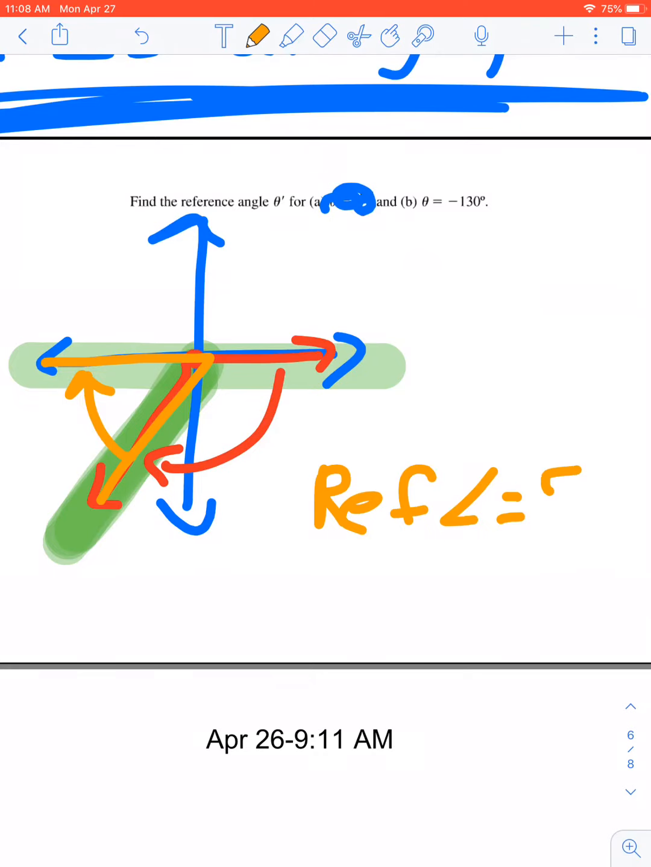
{"action": "type", "text": "50°"}
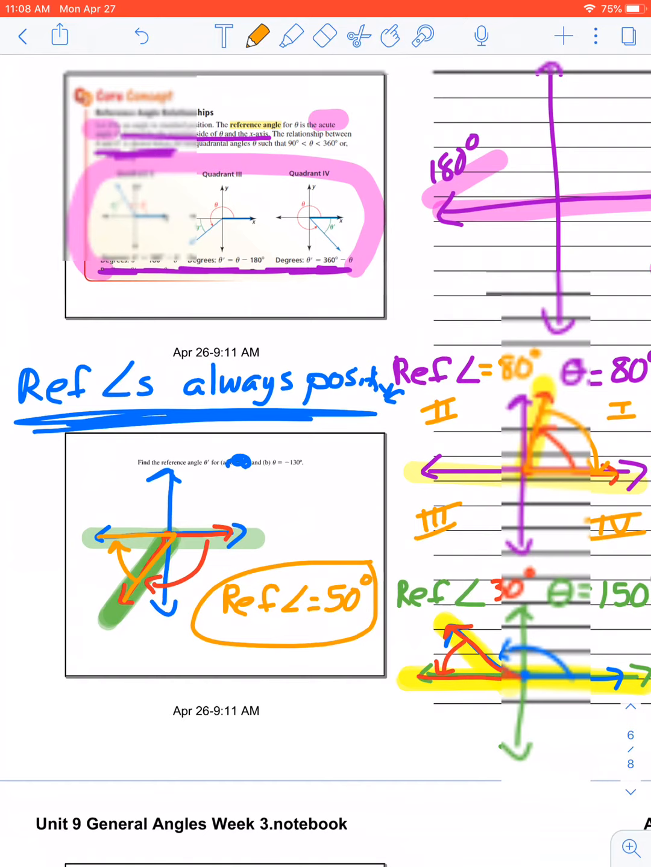
{"action": "scroll", "scroll_direction": "down", "scroll_amount": 3}
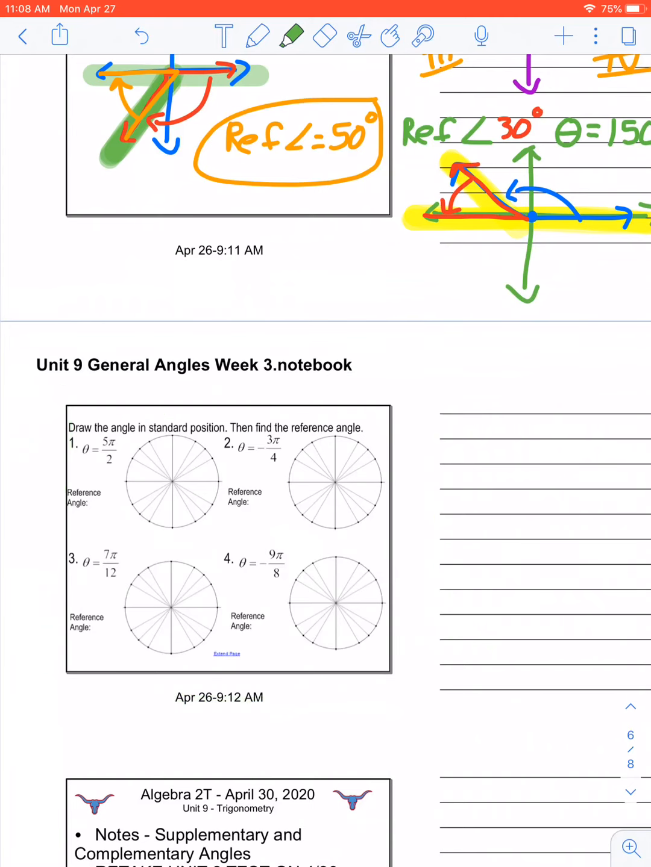
{"action": "scroll", "scroll_direction": "down", "scroll_amount": 3}
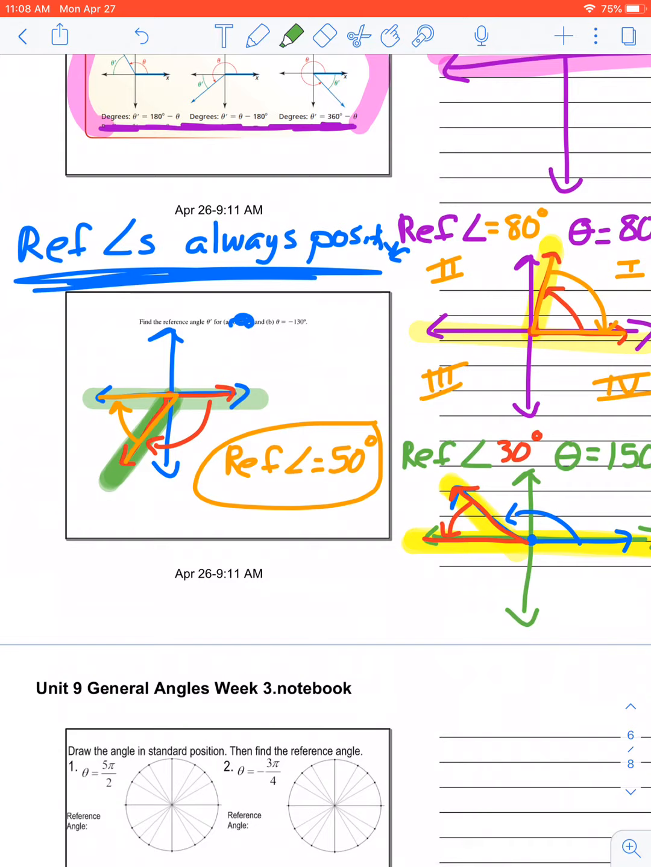
{"action": "scroll", "scroll_direction": "down", "scroll_amount": 3}
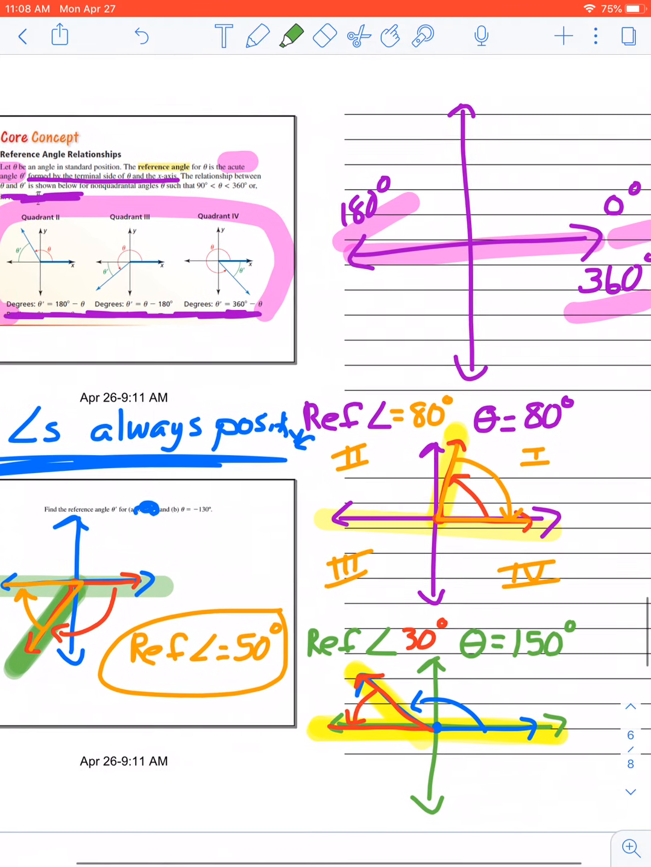